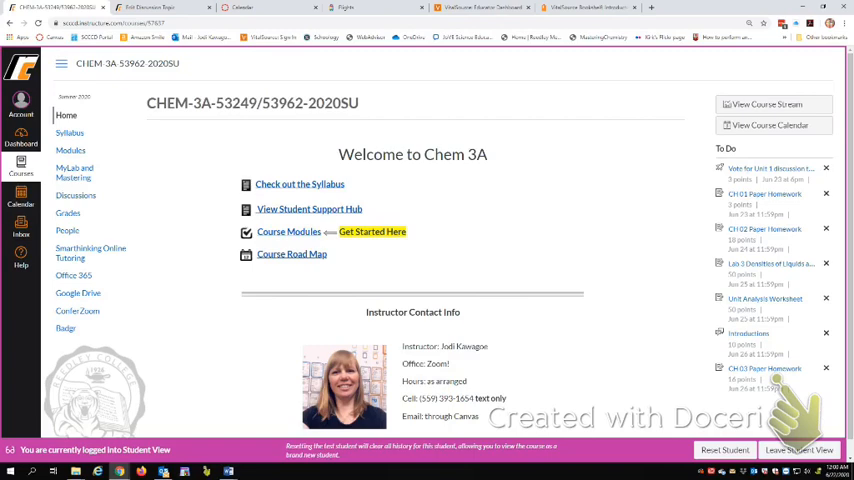
Browse the Chem 3A Modules list and go into the Start Here: Welcome! page
triple_click(450, 408)
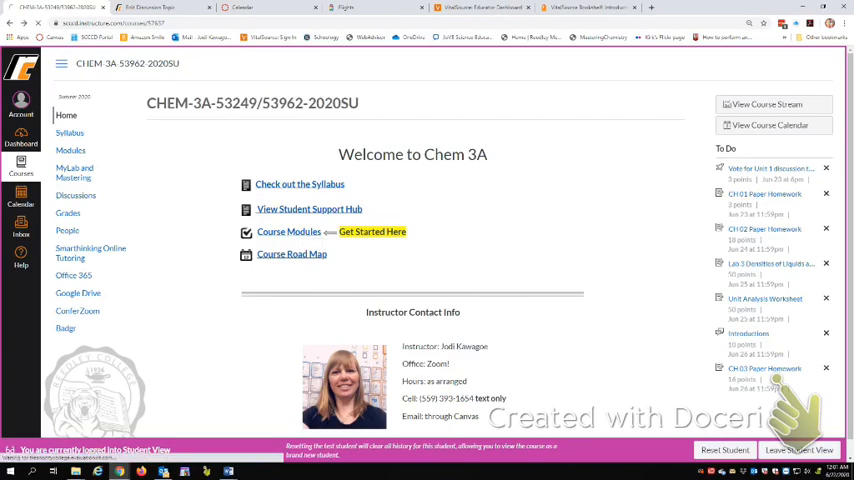
click(72, 148)
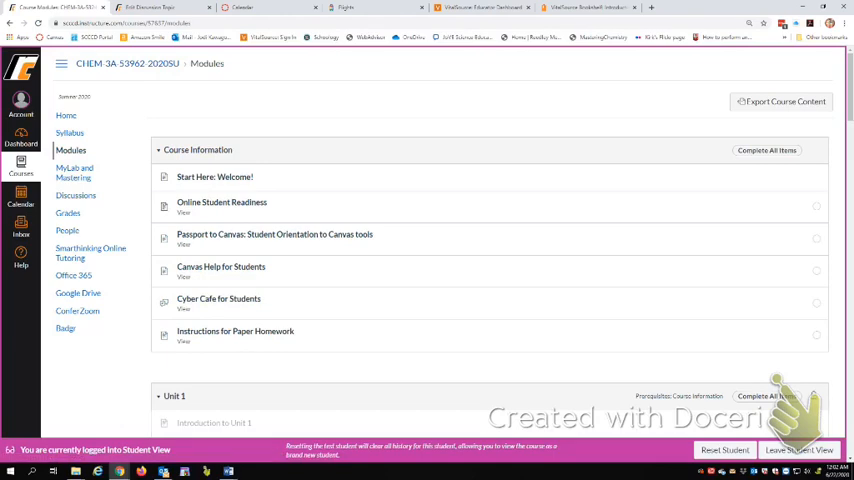
scroll(down, 3)
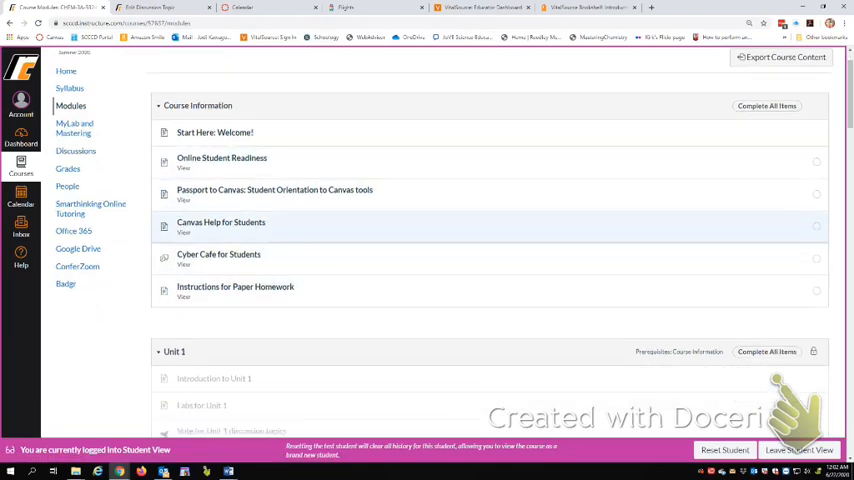
scroll(down, 3)
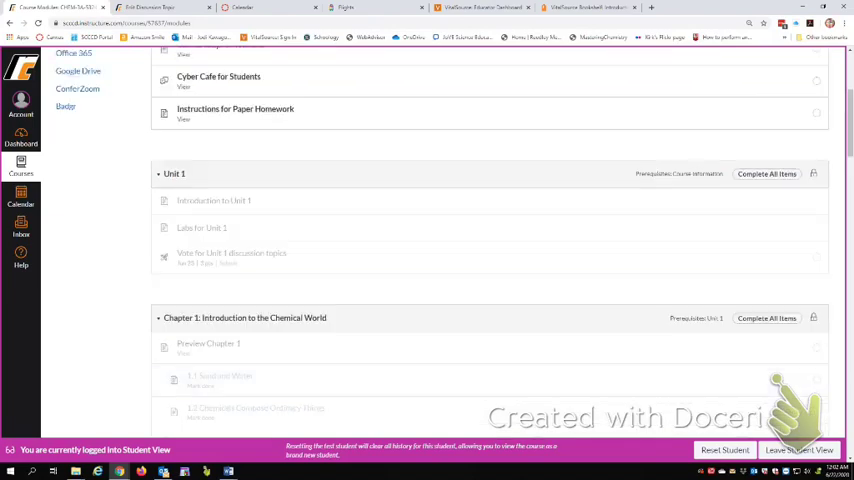
scroll(up, 3)
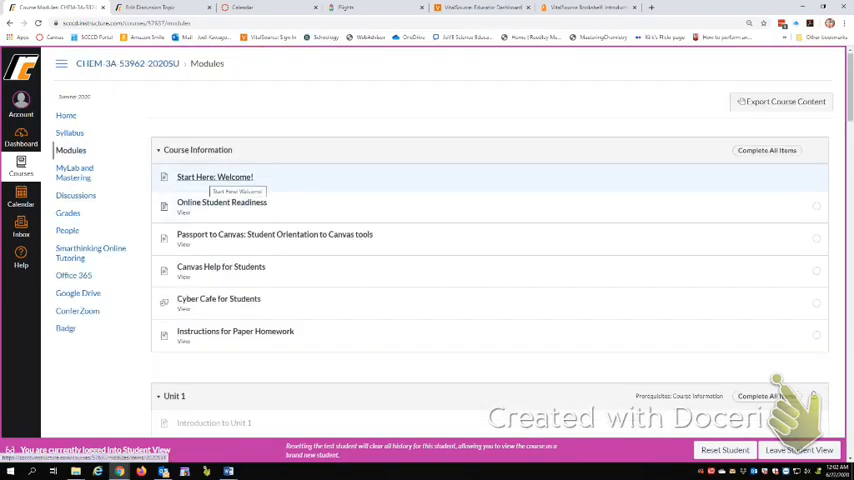
click(214, 176)
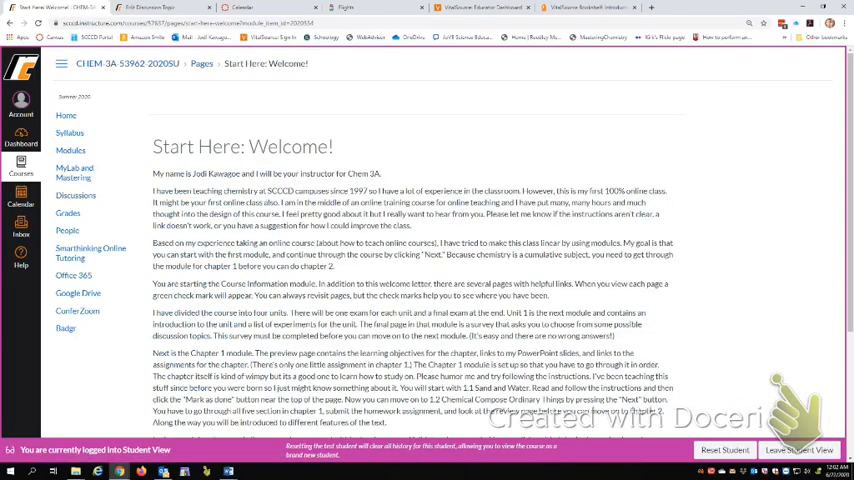
Scroll down through the Start Here: Welcome! page content
scroll(down, 3)
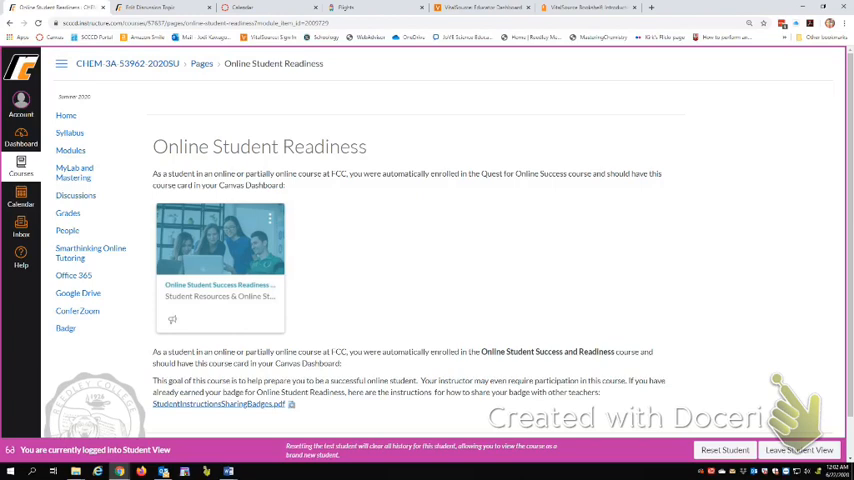
Scroll down the Online Student Readiness page
scroll(down, 3)
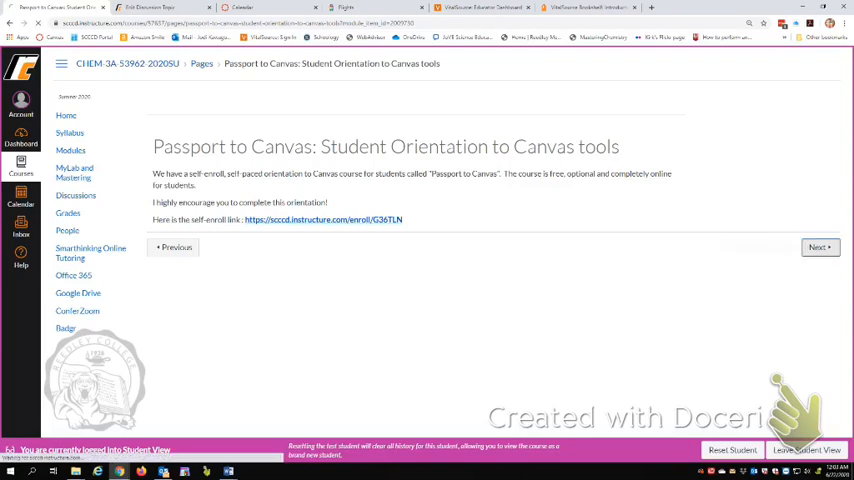
Advance to Canvas Help for Students and scroll through its tutorial videos
click(820, 246)
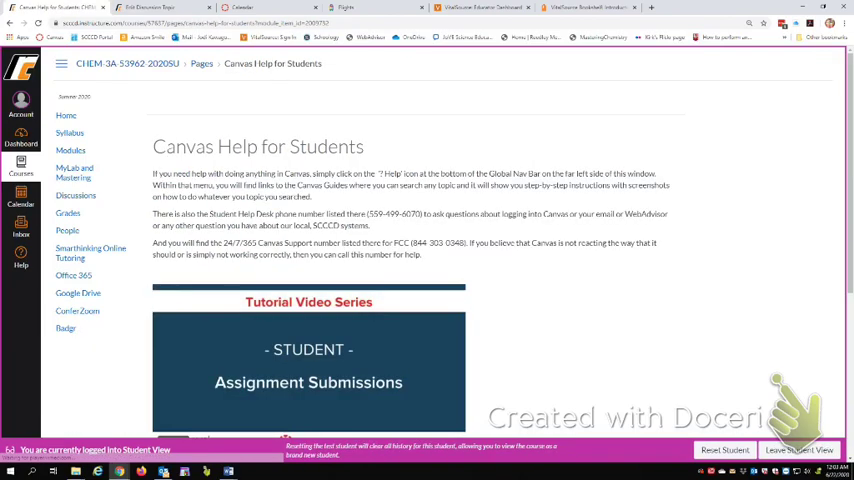
scroll(down, 3)
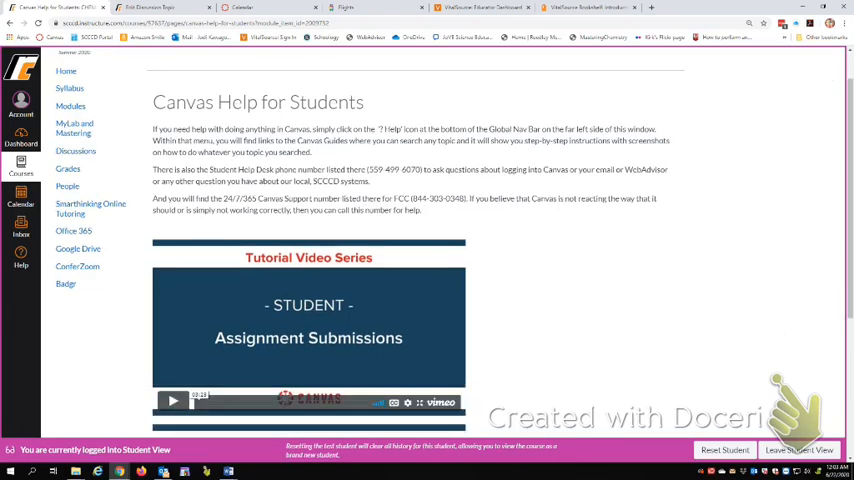
scroll(down, 3)
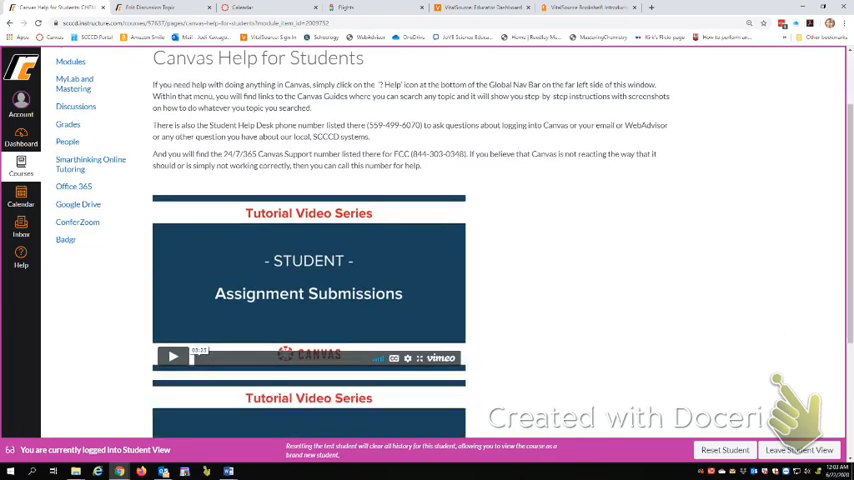
scroll(down, 3)
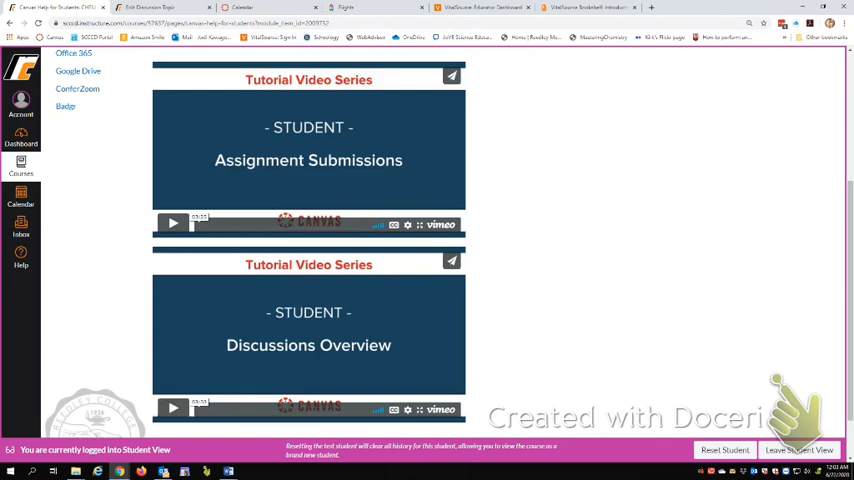
scroll(down, 3)
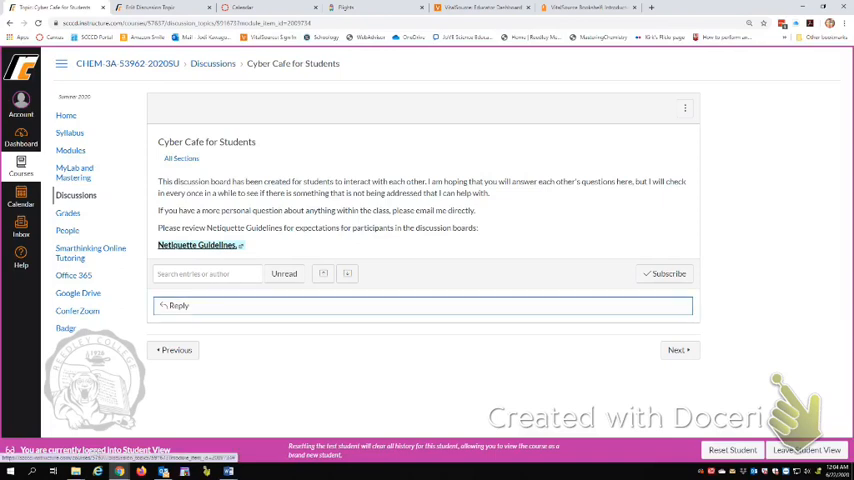
Start a reply in the Cyber Cafe for Students discussion editor
click(180, 306)
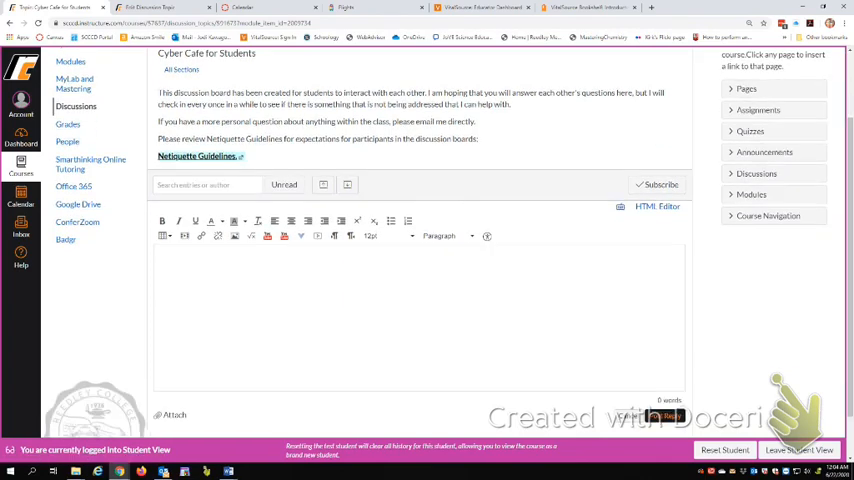
scroll(down, 3)
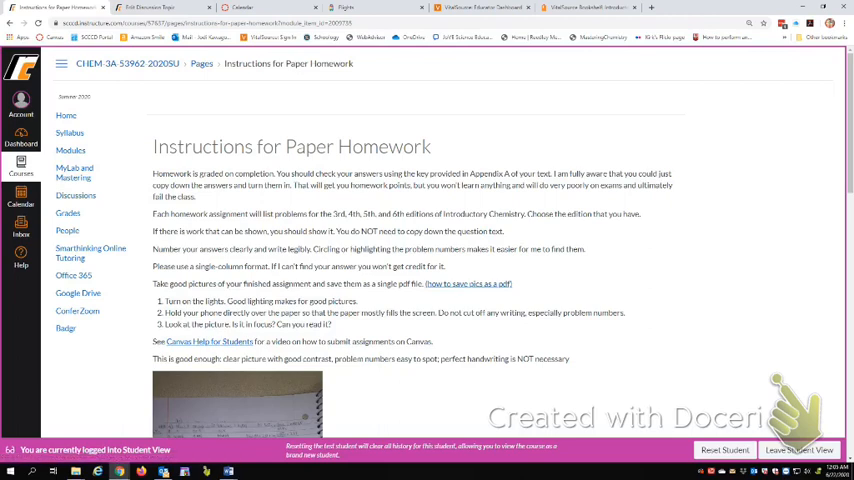
mouse_move(480, 284)
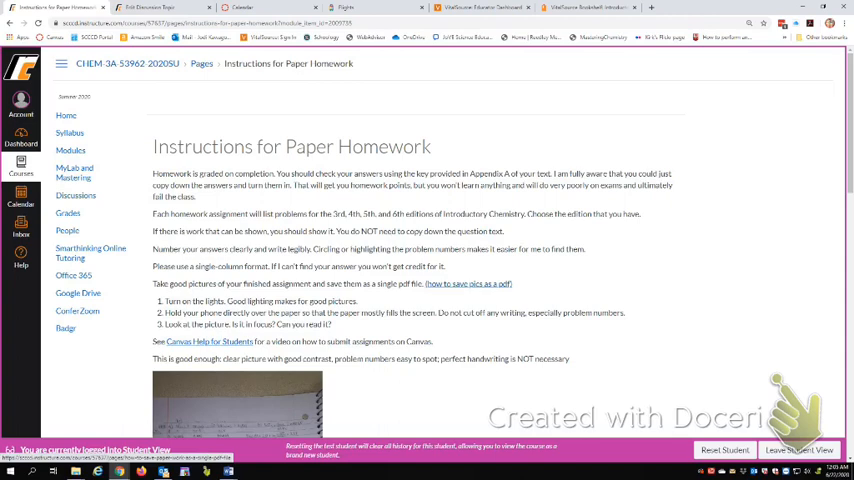
Scroll down the Instructions for Paper Homework guidance
scroll(down, 3)
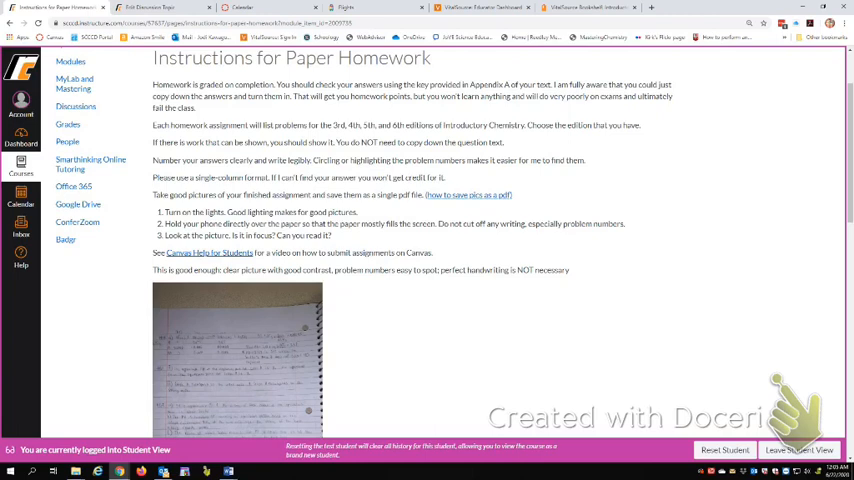
Read through the paper homework photo tips and sample images to the end
scroll(down, 3)
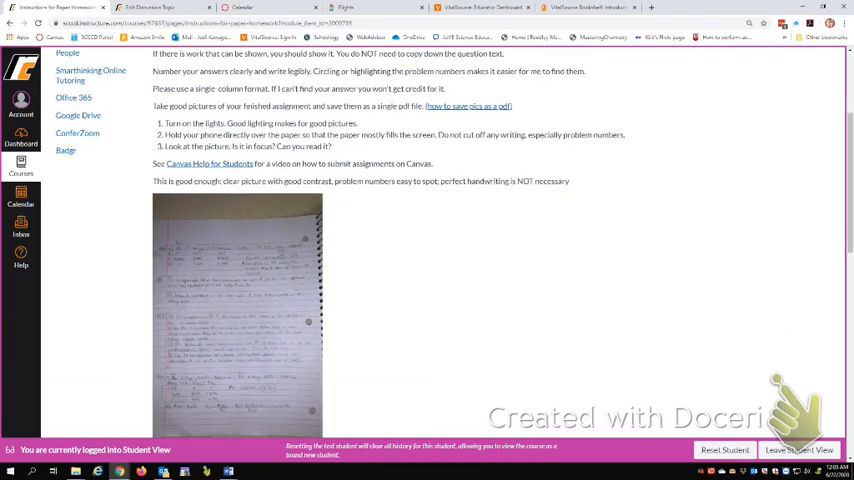
scroll(down, 3)
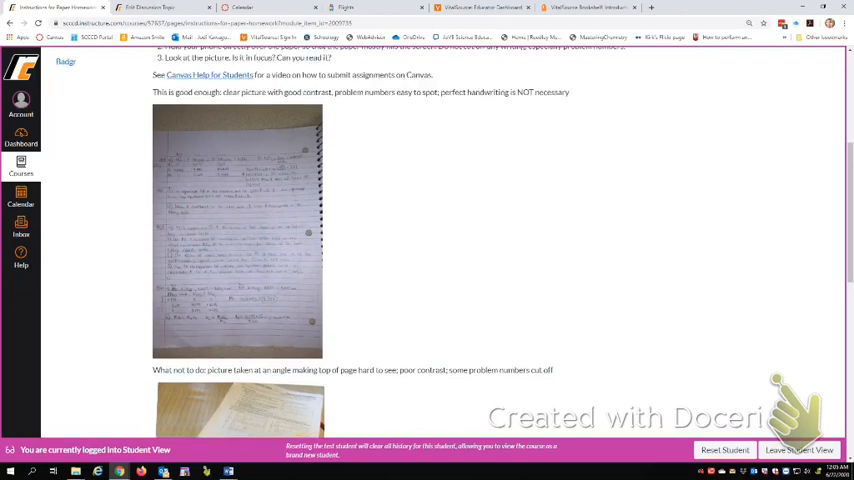
scroll(down, 3)
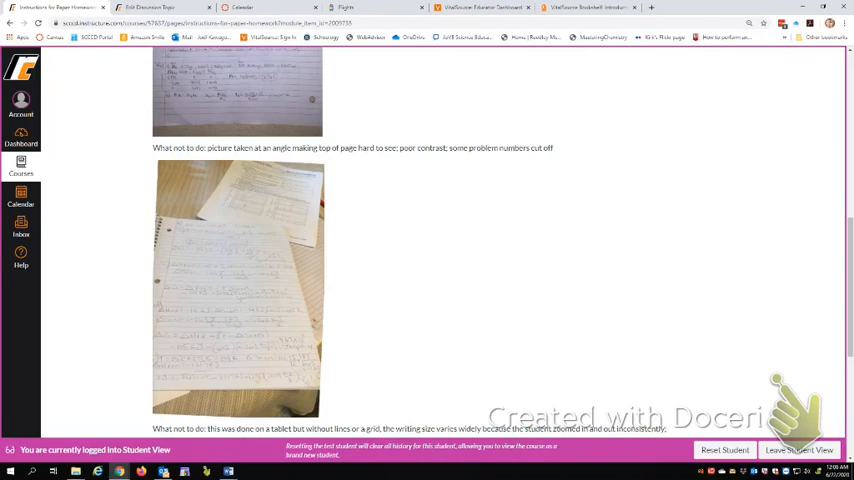
scroll(down, 3)
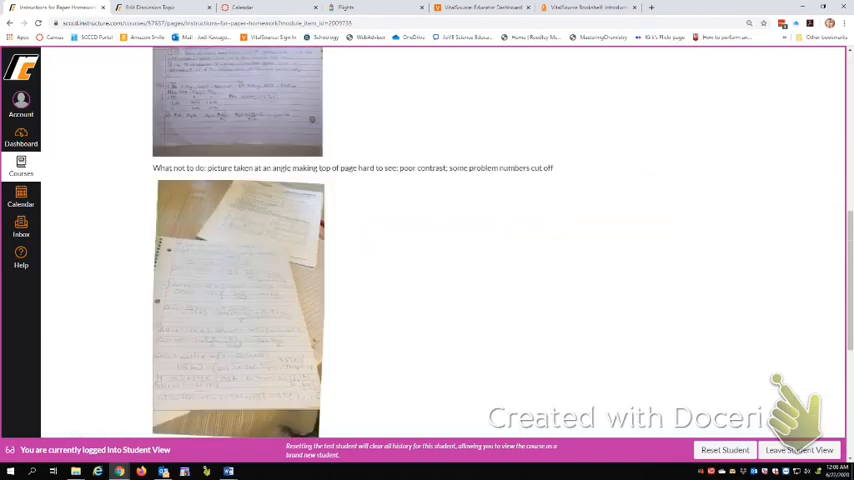
scroll(up, 3)
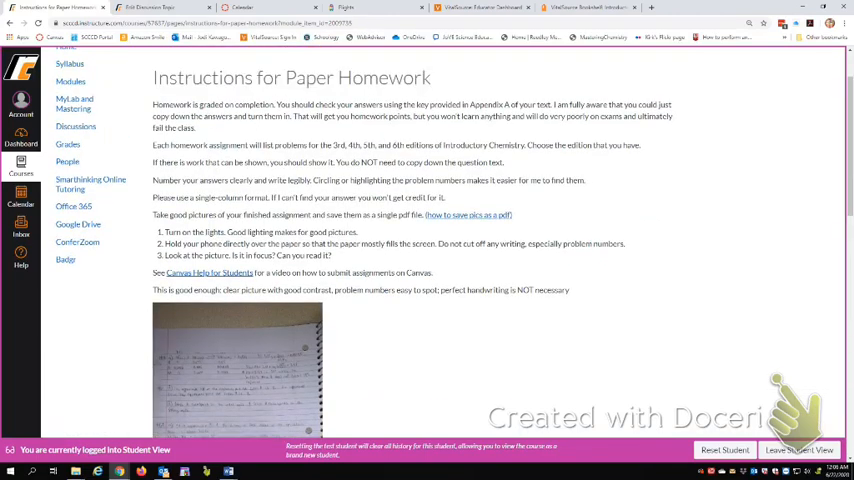
scroll(down, 3)
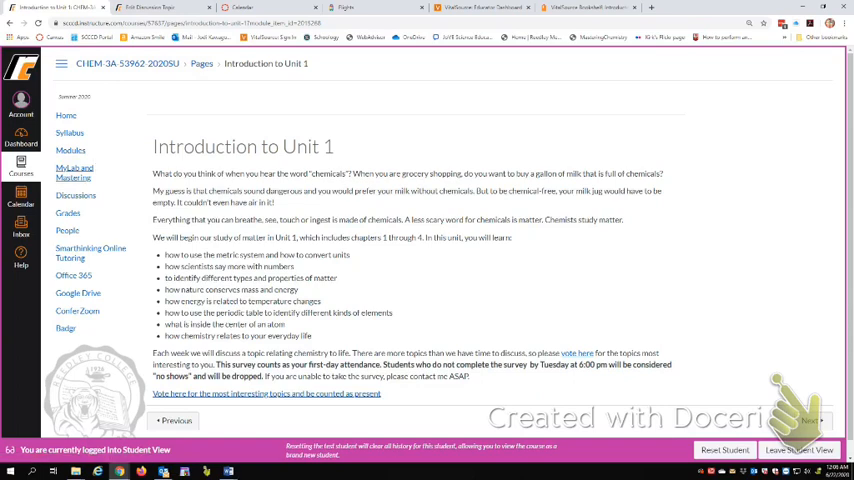
Return to the Modules list and scroll down to the Unit 1 and Chapter 1 items
click(78, 150)
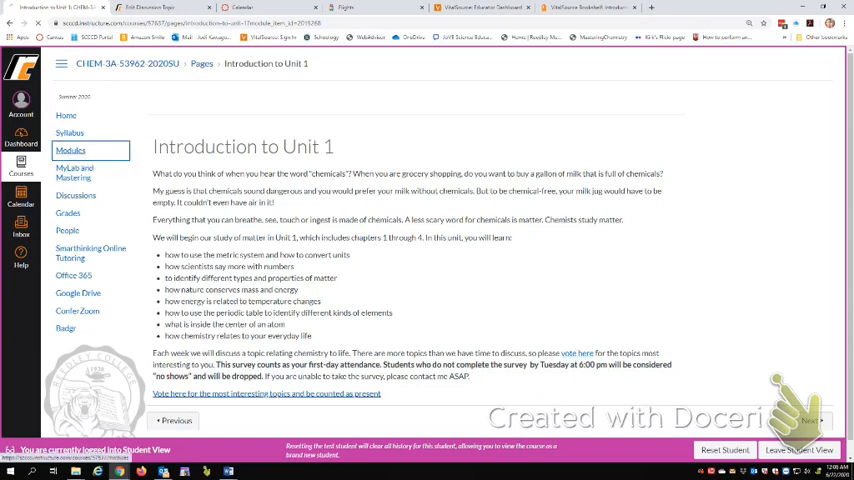
click(70, 150)
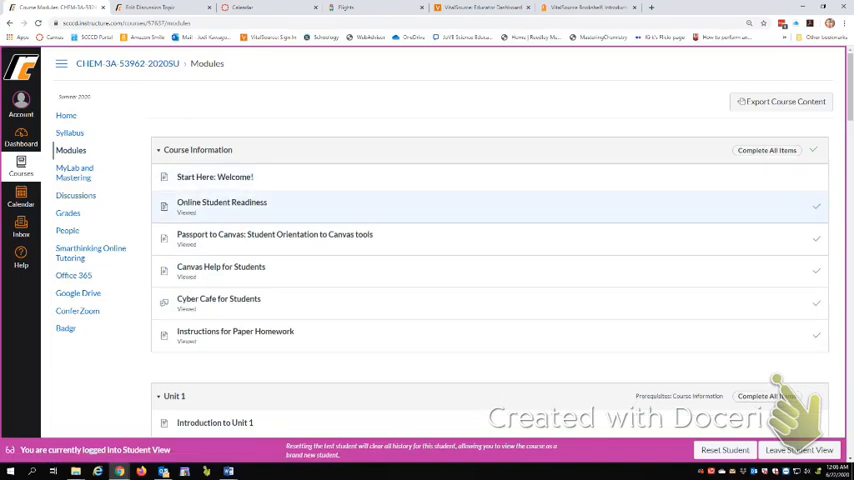
scroll(down, 3)
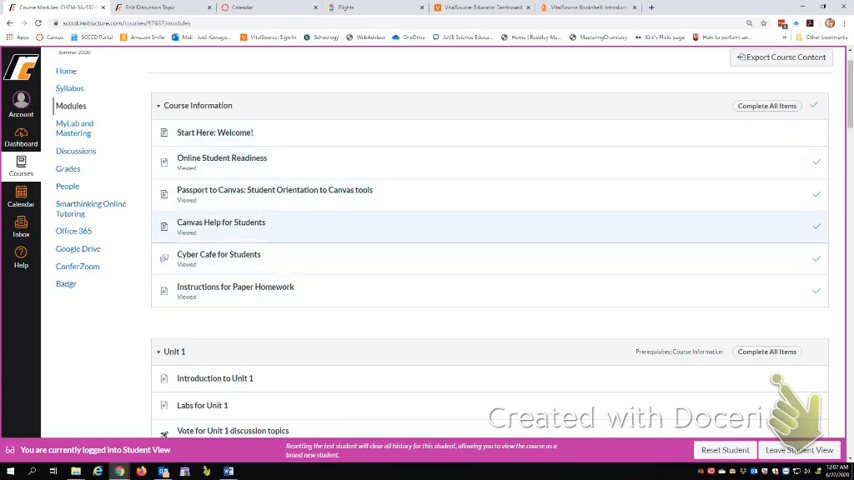
scroll(down, 3)
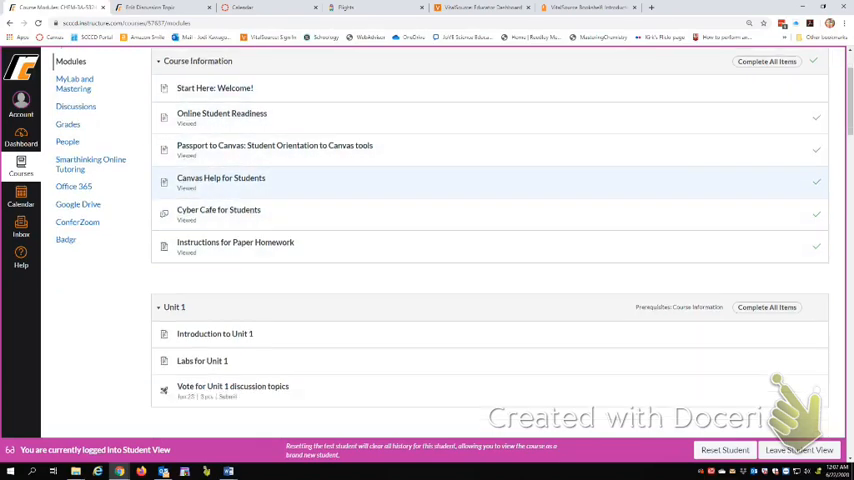
scroll(down, 3)
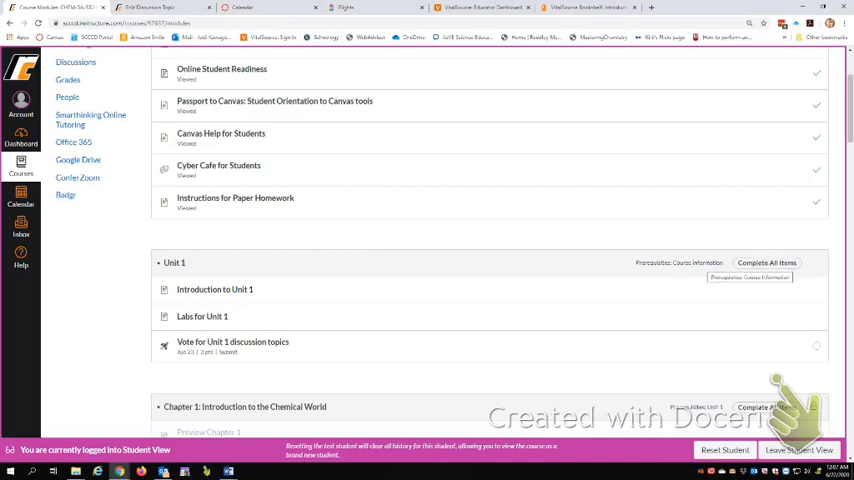
scroll(up, 3)
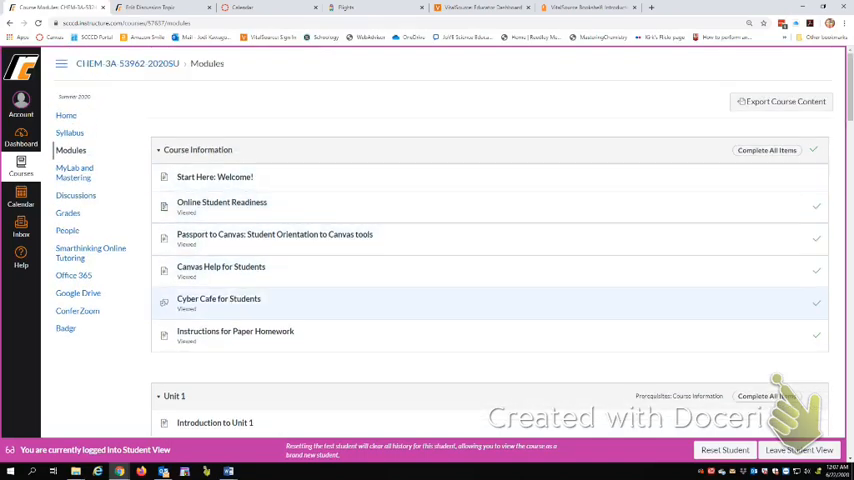
scroll(down, 3)
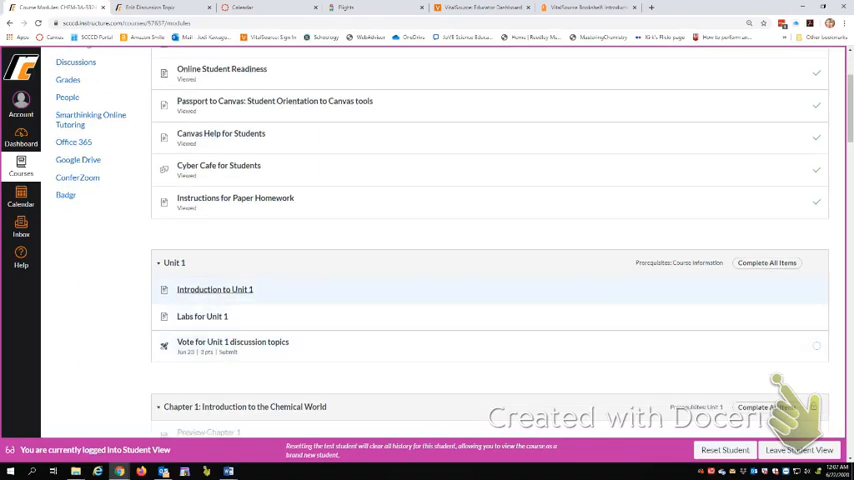
Go into the Vote for Unit 1 discussion topics quiz from Unit 1
click(214, 288)
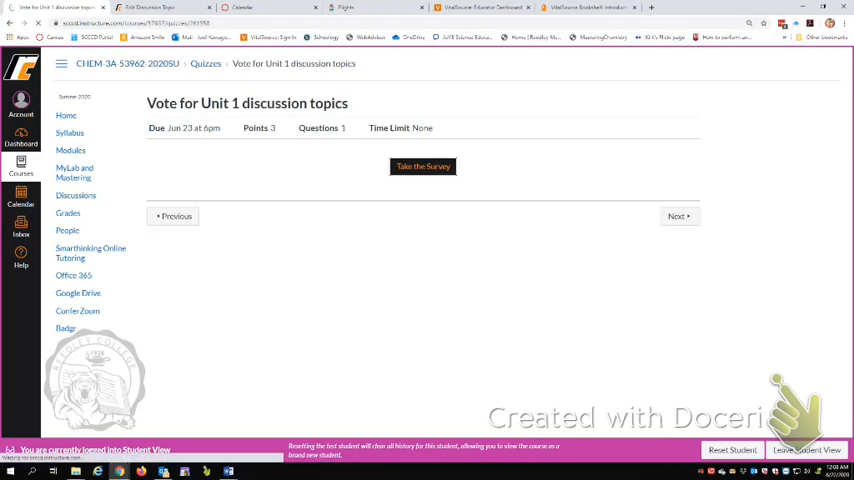
Take the Survey so the single topic-choice question appears
click(422, 166)
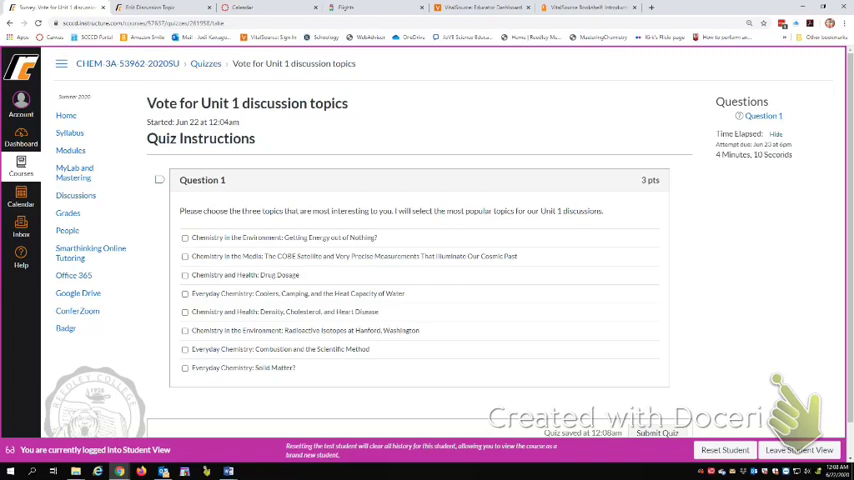
Vote for the Chemistry in the Environment, chemistry in media and Everyday Chemistry camping topics and submit
click(184, 238)
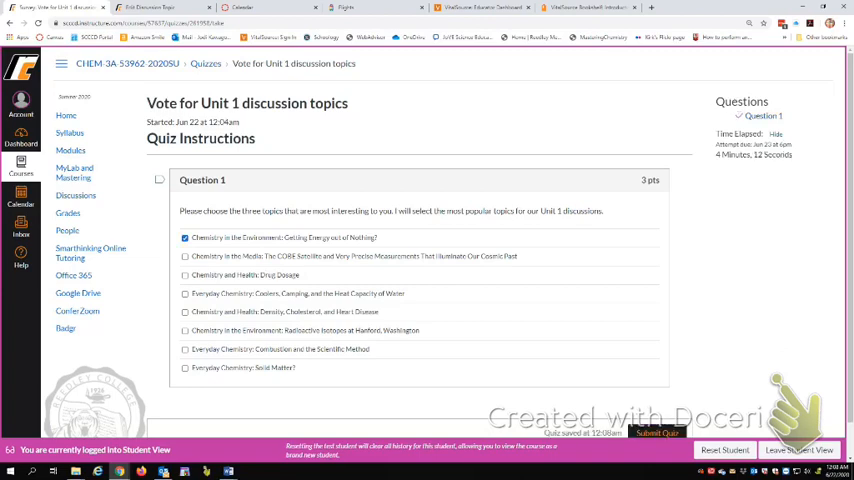
click(184, 256)
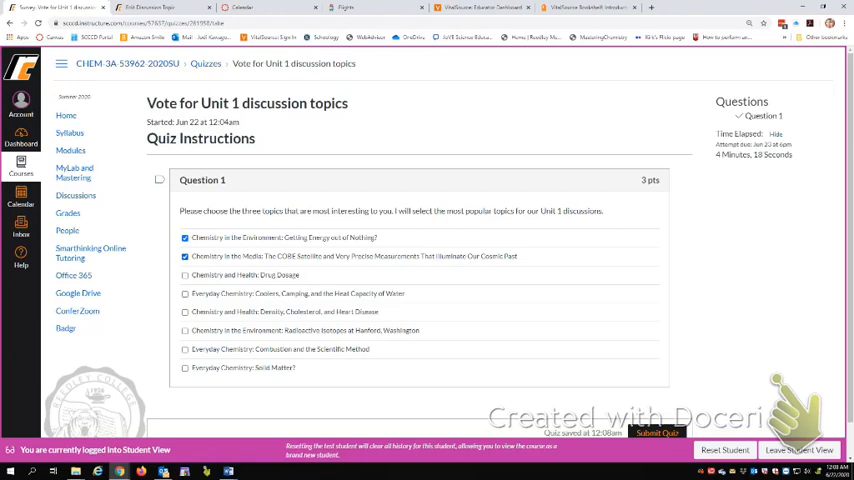
click(184, 292)
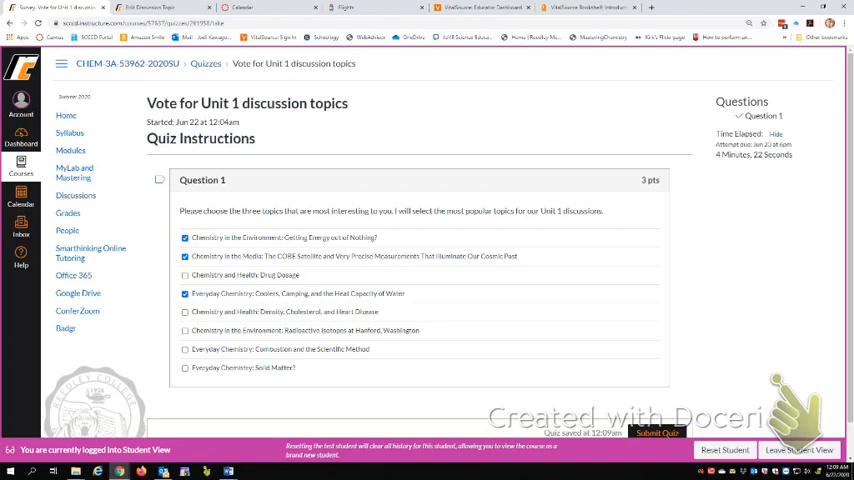
scroll(down, 3)
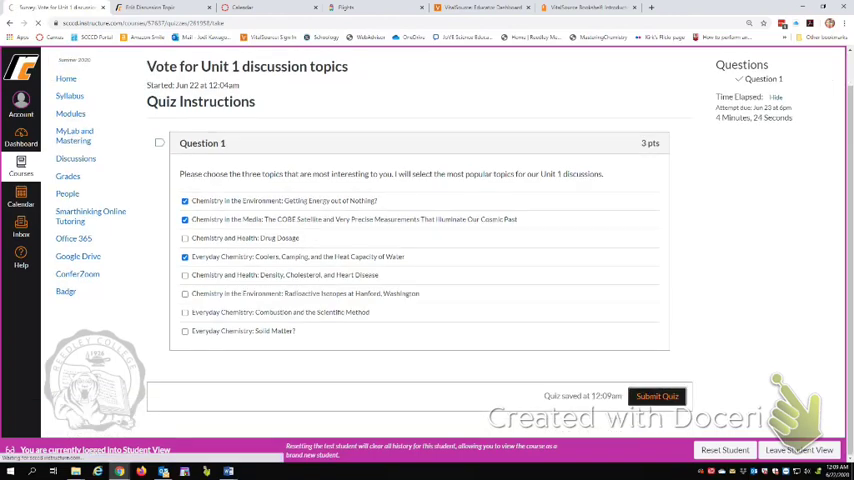
click(668, 392)
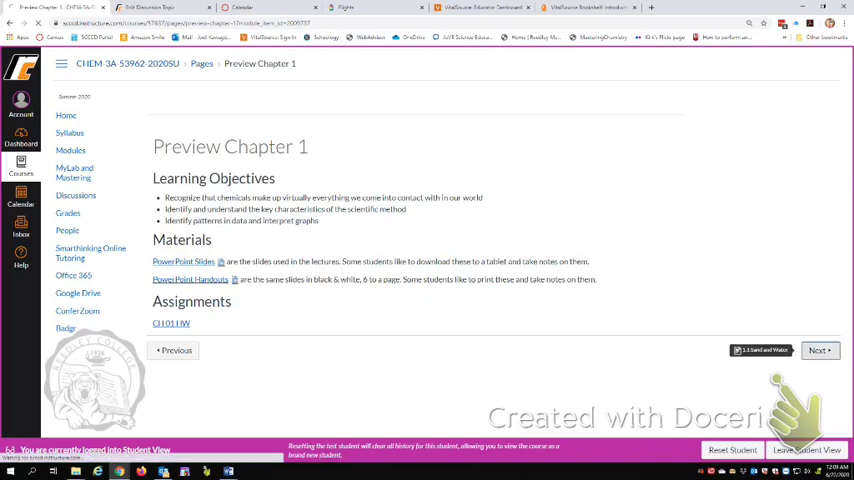
Continue from Preview Chapter 1 to the 1.1 Sand and Water page
click(818, 350)
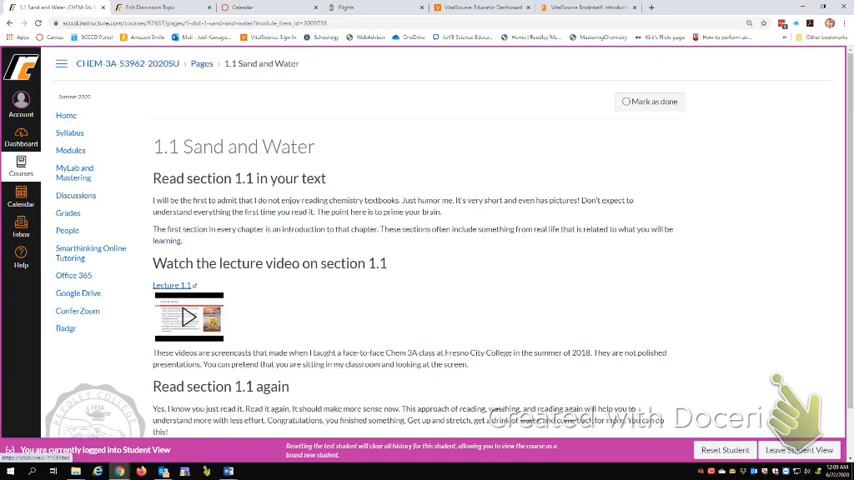
Select the 'Watch the lecture video on section 1.1' heading further down the page
scroll(down, 3)
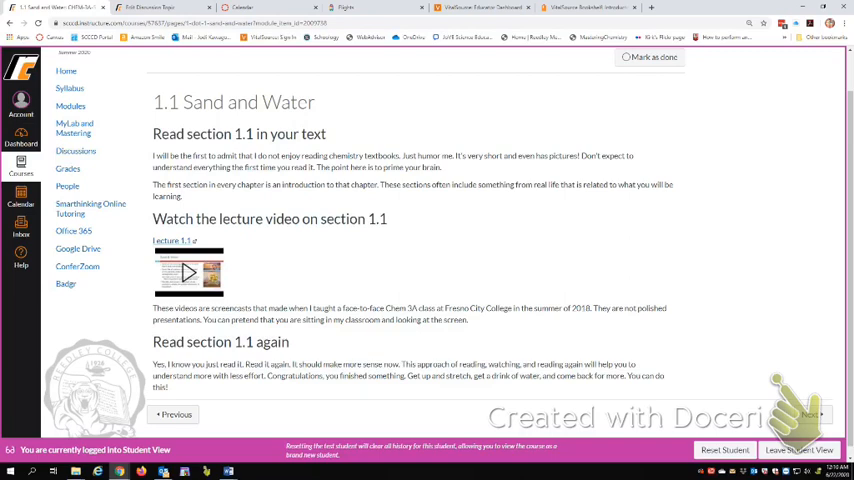
triple_click(238, 132)
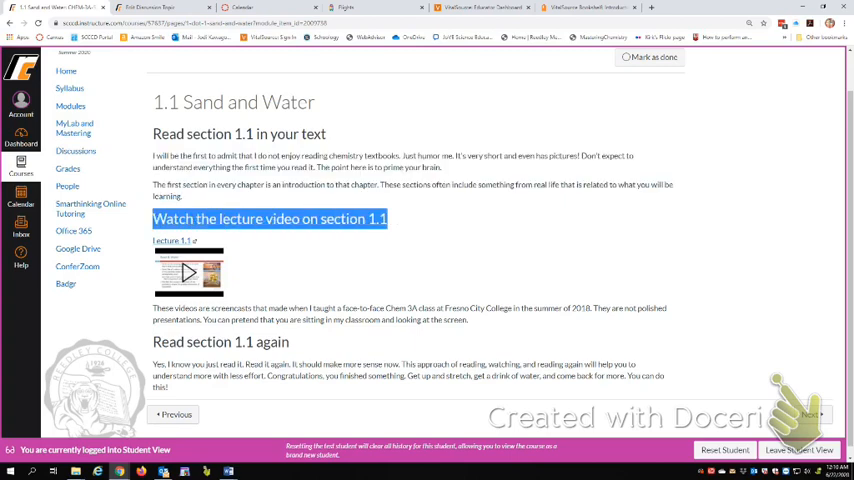
Load the embedded section 1.1 lecture video and start playing it
click(188, 276)
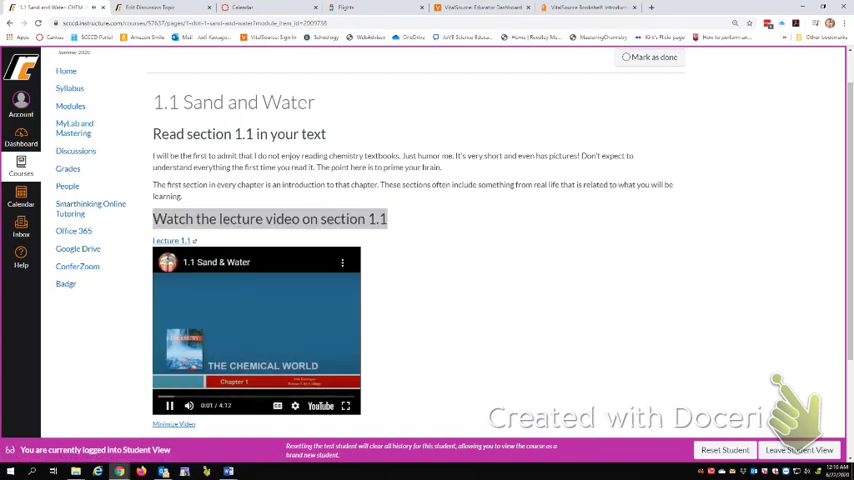
click(158, 404)
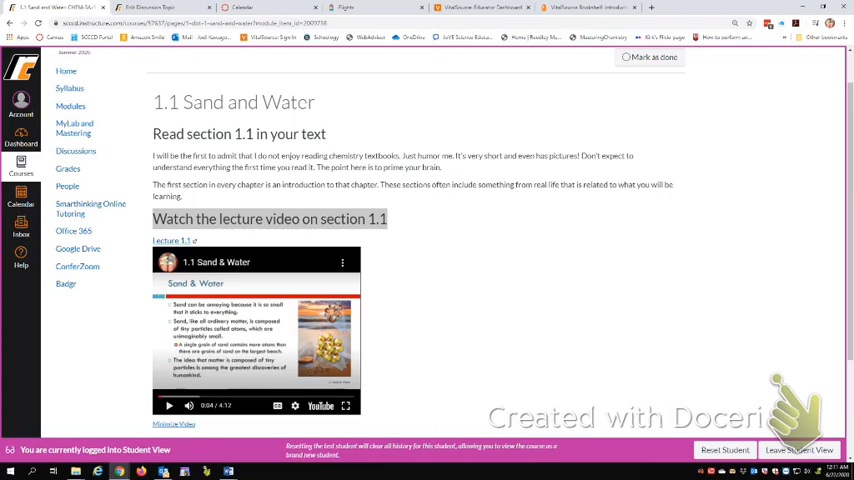
scroll(down, 3)
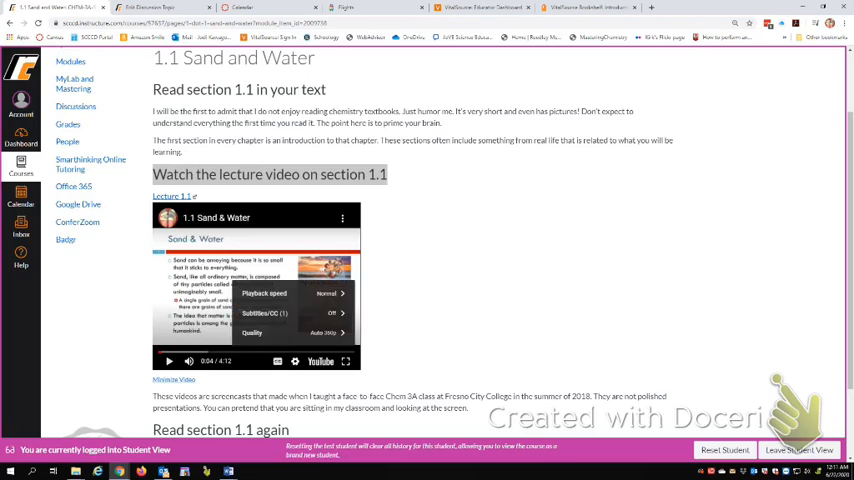
click(276, 292)
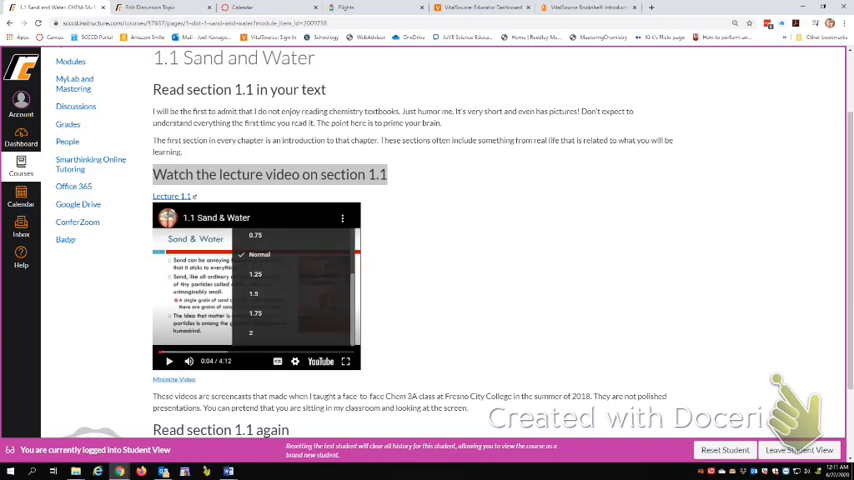
scroll(down, 3)
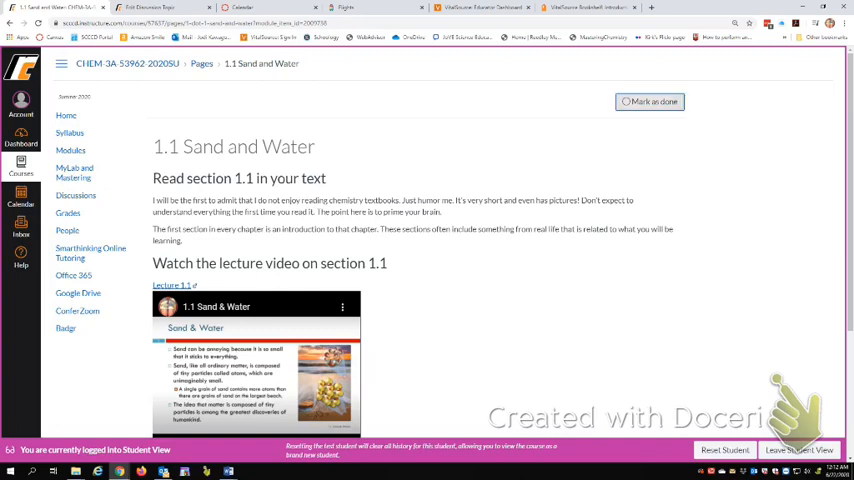
Mark 1.1 Sand and Water as done and look further down the page
click(670, 100)
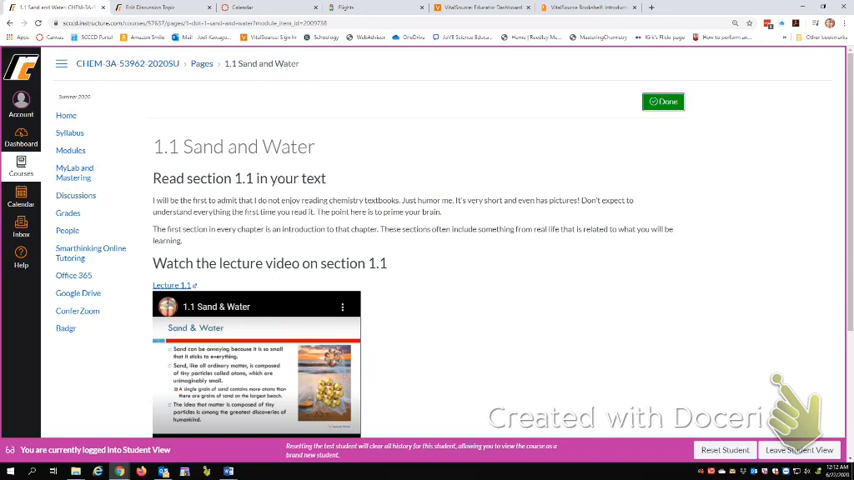
scroll(down, 3)
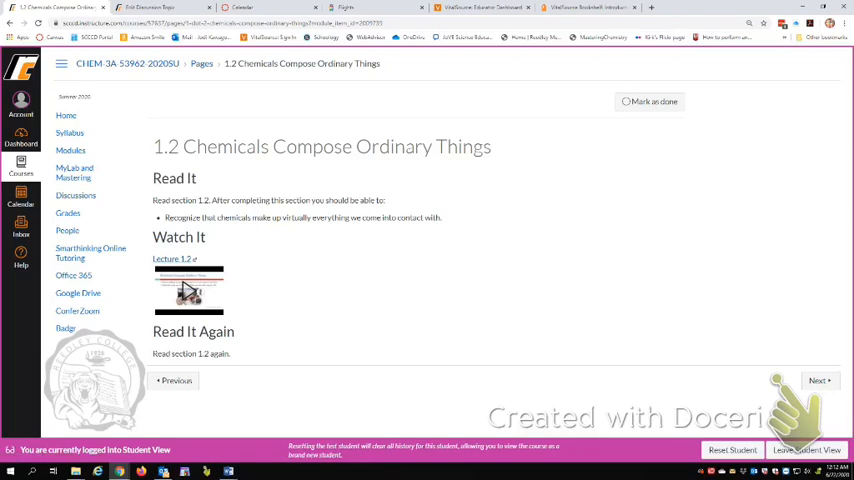
Mark 1.2 Chemicals Compose Ordinary Things as done and move to page 1.3
click(656, 104)
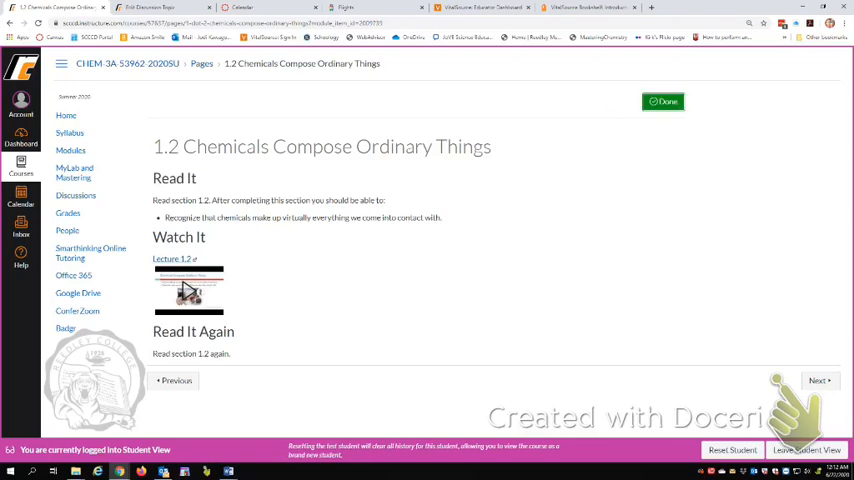
mouse_move(816, 380)
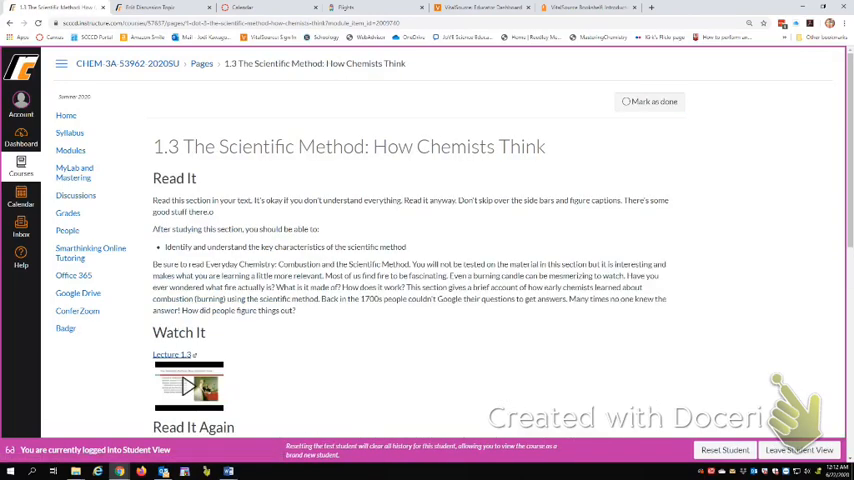
scroll(down, 3)
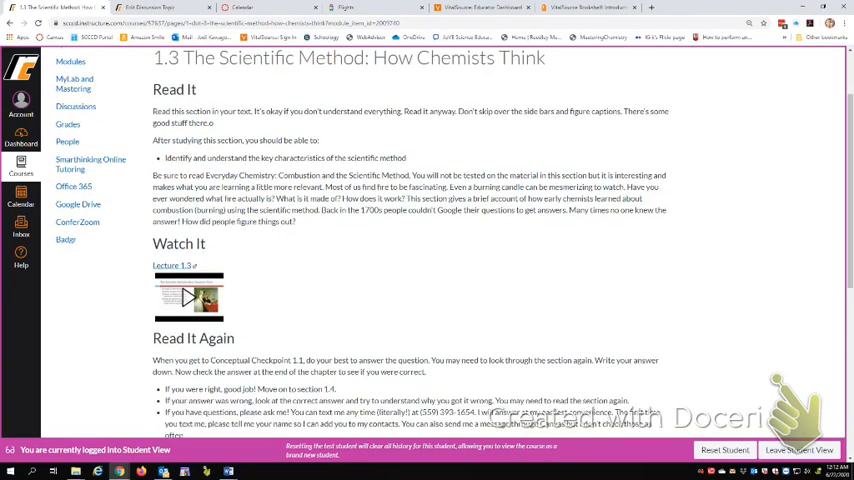
scroll(down, 3)
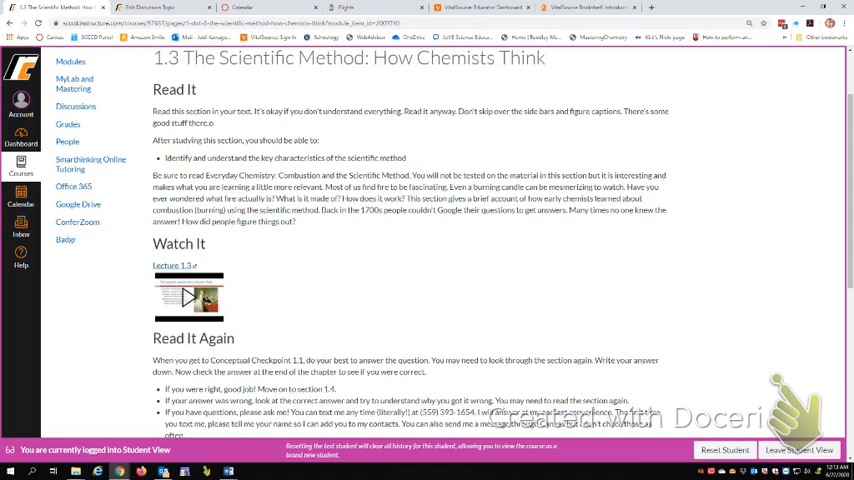
Highlight the Everyday Chemistry reading reminder on the 1.3 page
drag(150, 140, 410, 158)
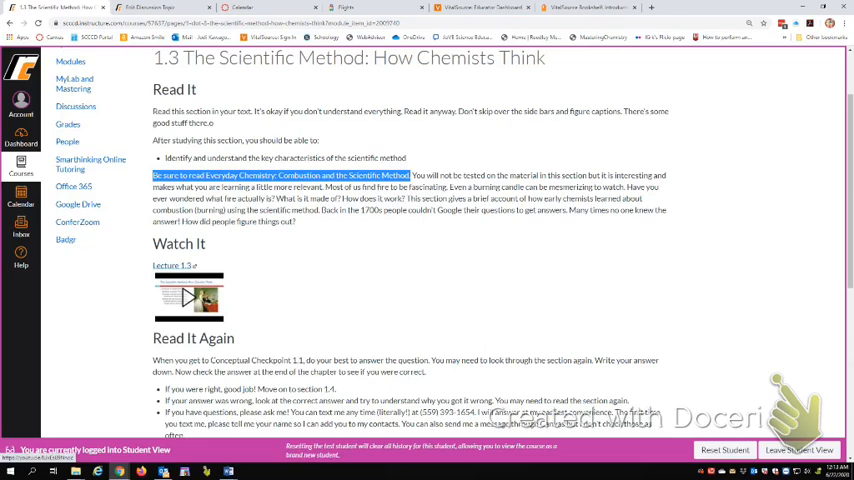
scroll(down, 3)
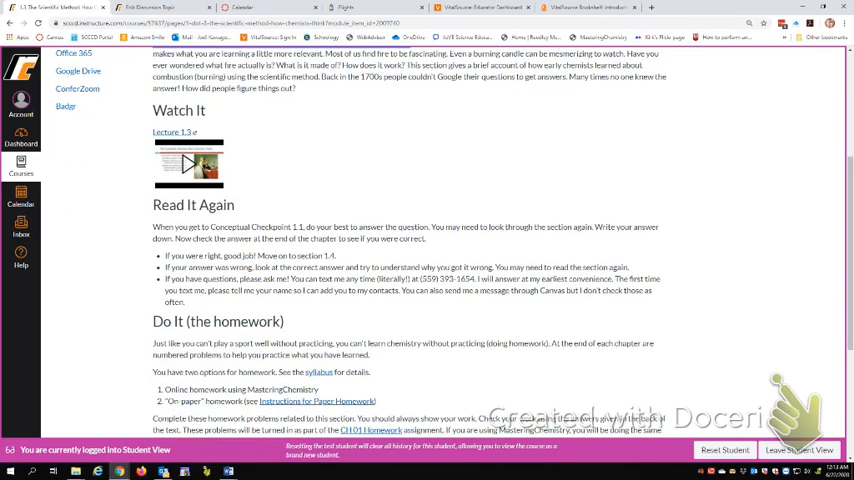
drag(152, 228, 268, 228)
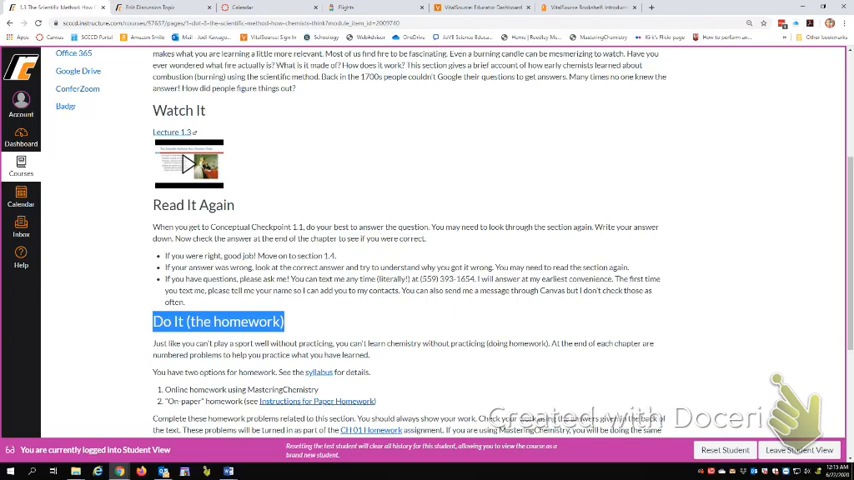
scroll(down, 3)
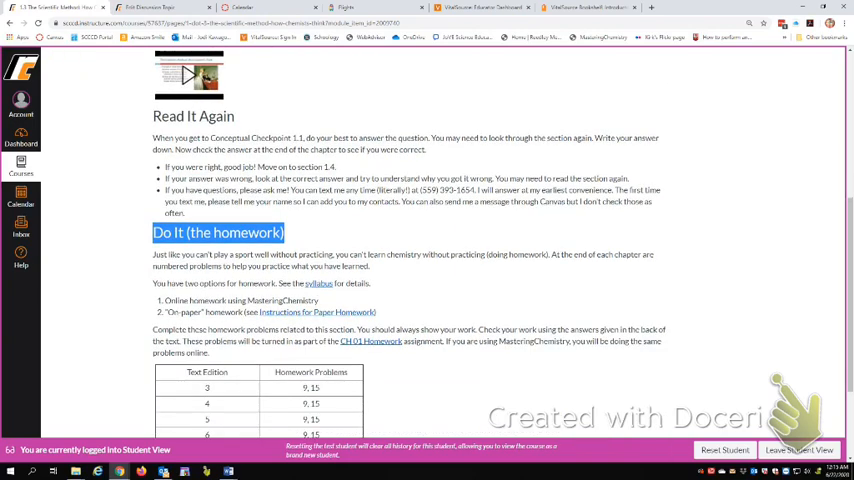
scroll(down, 3)
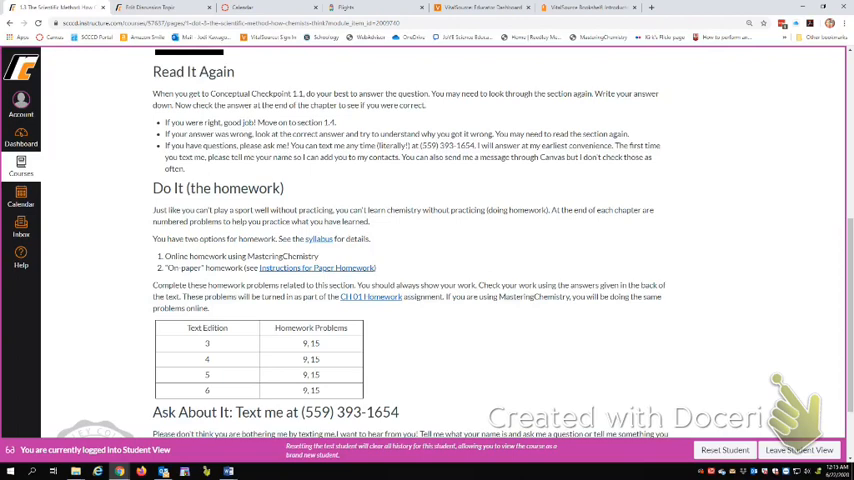
scroll(down, 3)
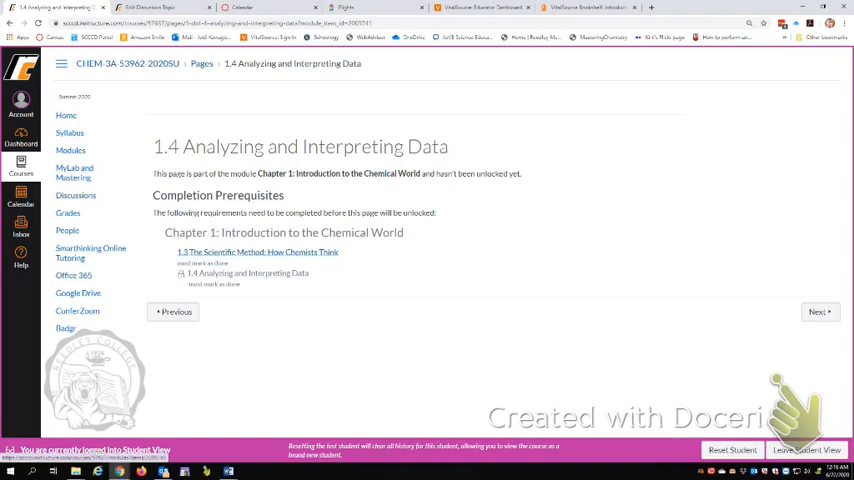
Return to the unfinished prerequisite 1.3 The Scientific Method page from the locked 1.4 page
click(258, 252)
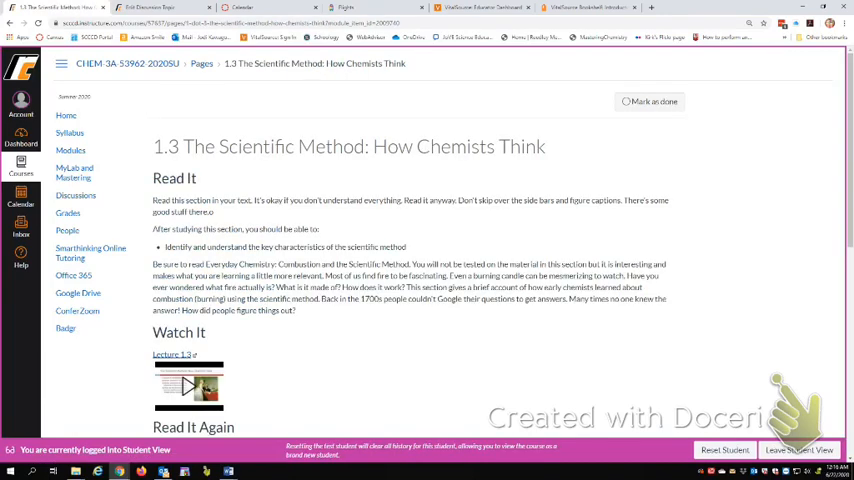
Mark 1.3 as done so 1.4 Analyzing and Interpreting Data unlocks, and read down it
click(654, 102)
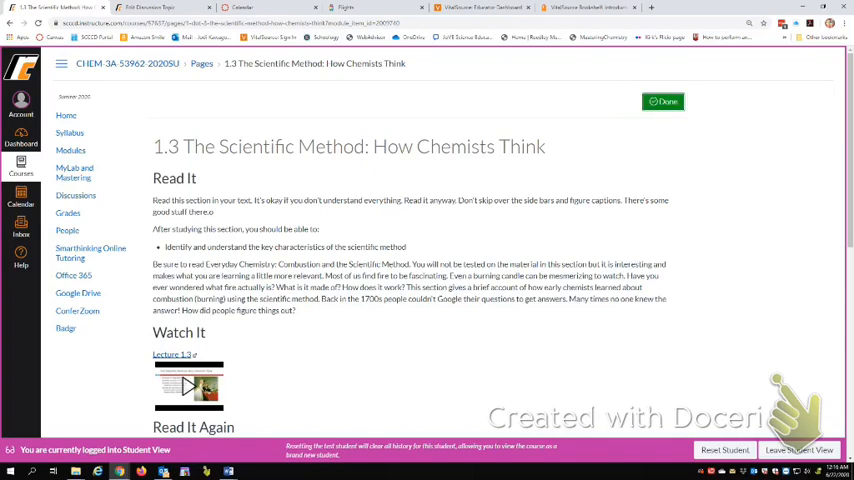
scroll(down, 3)
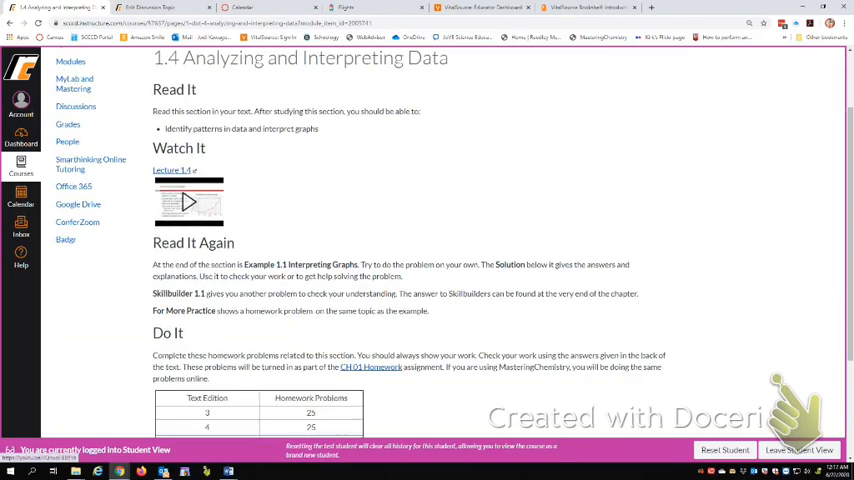
scroll(down, 3)
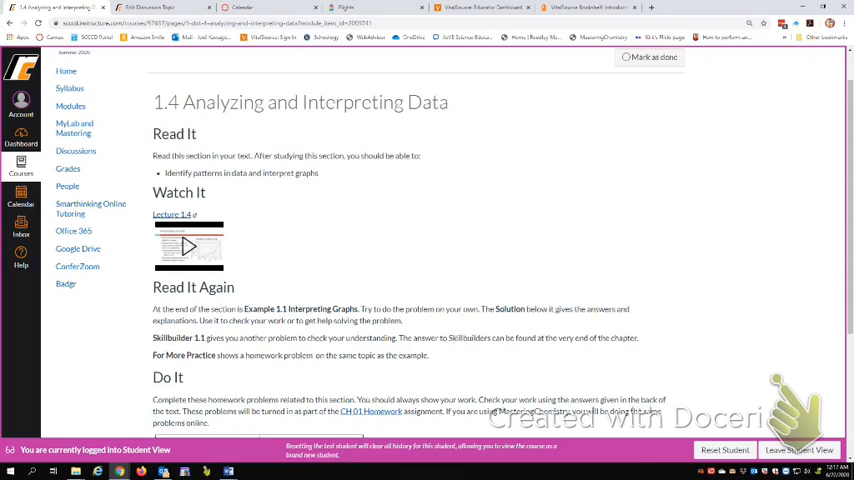
scroll(down, 3)
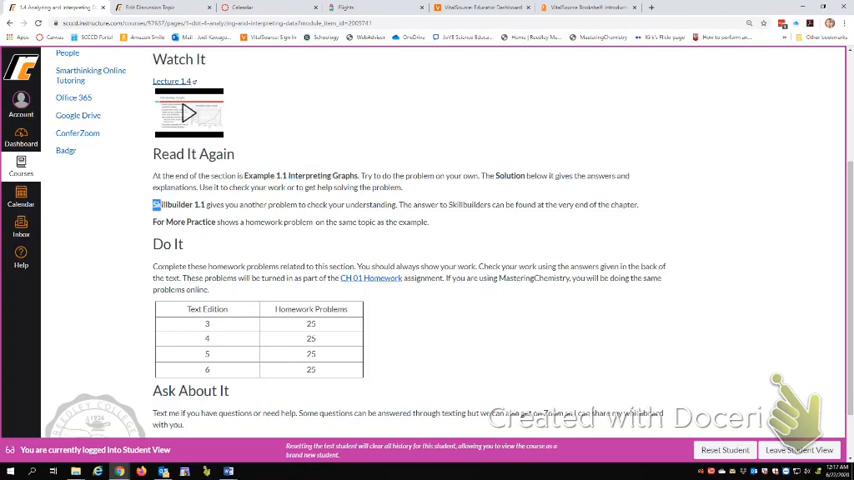
double_click(178, 204)
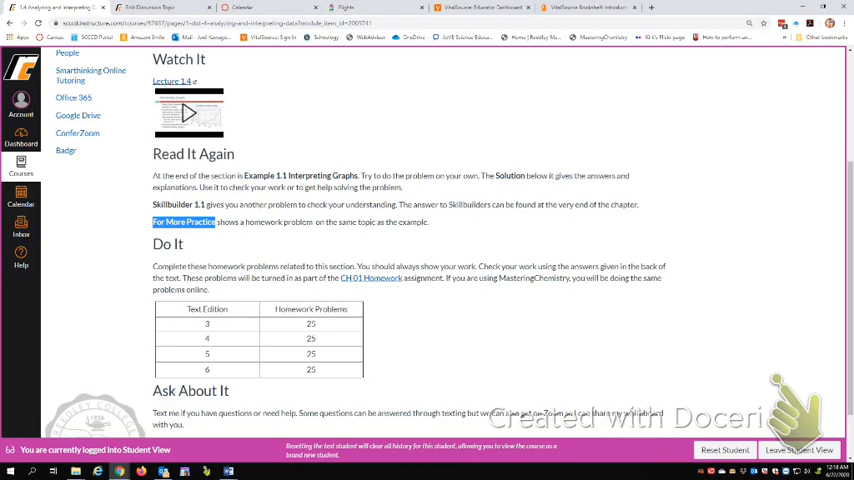
double_click(168, 244)
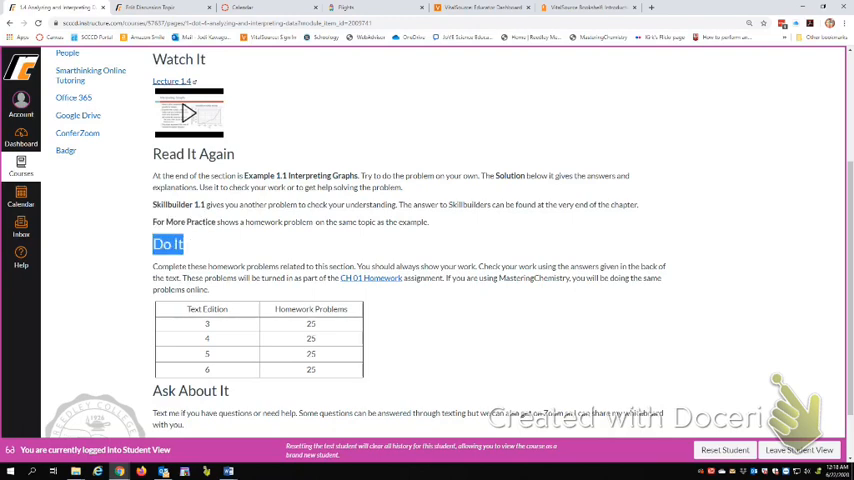
scroll(down, 3)
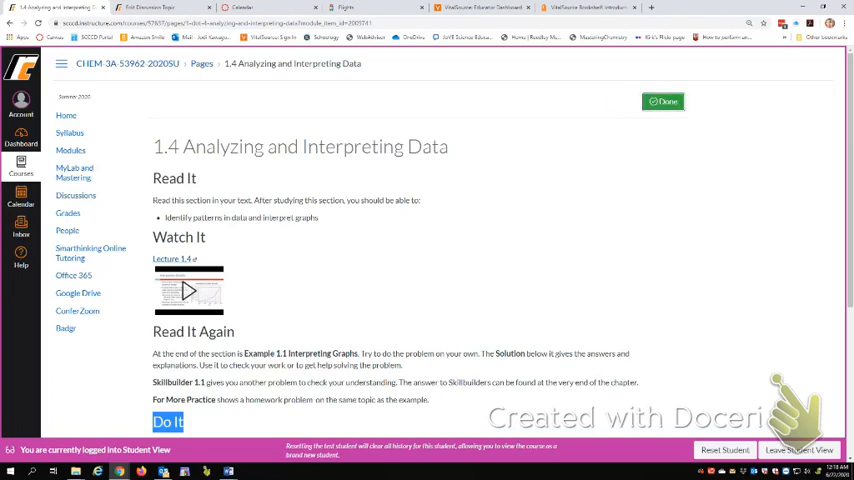
scroll(down, 3)
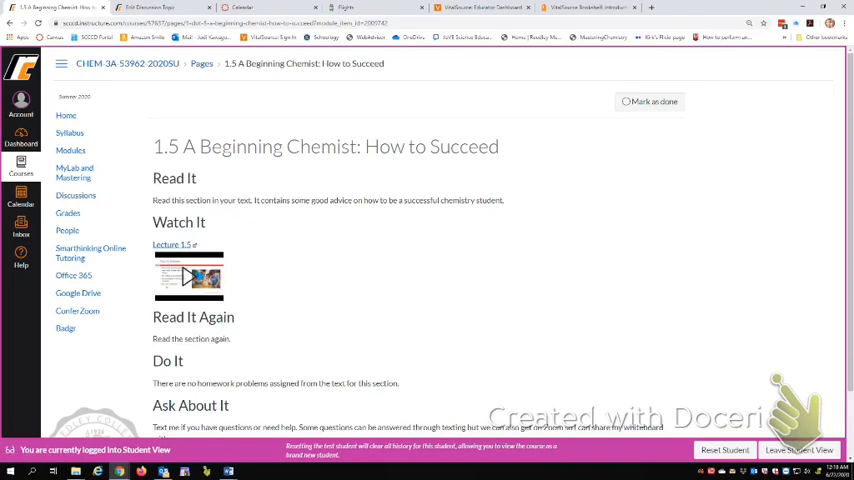
scroll(down, 3)
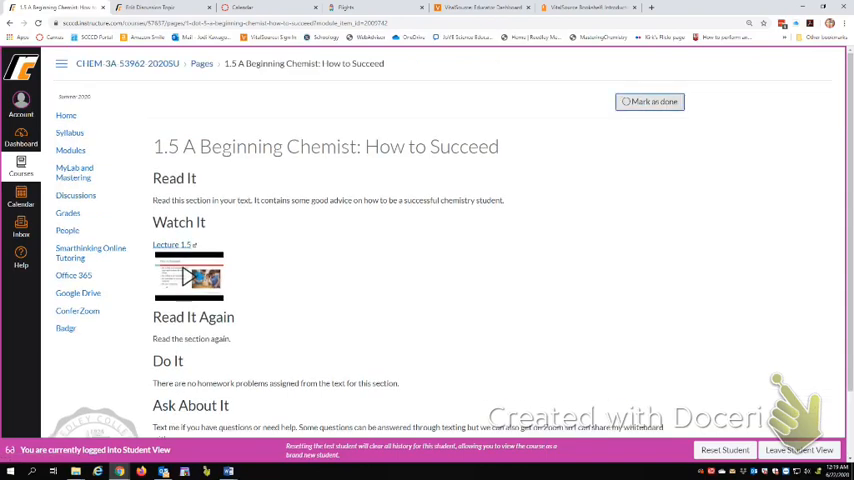
scroll(down, 3)
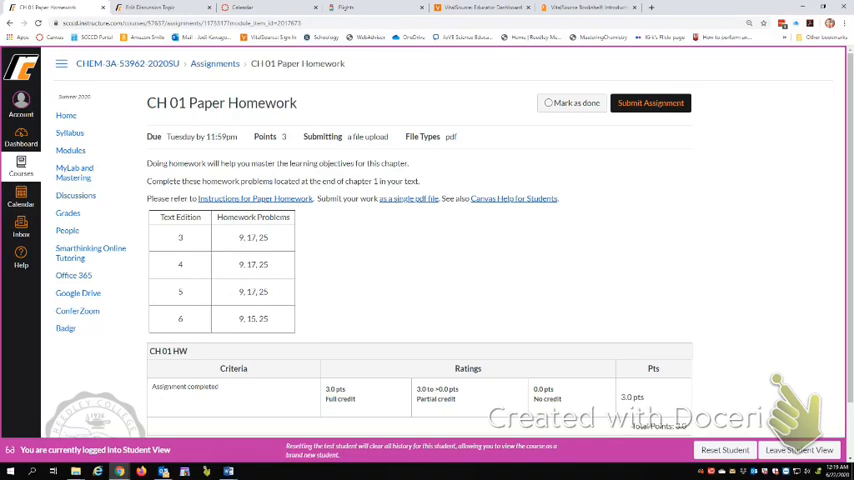
Highlight a problem number in the sixth-edition row of the CH 01 homework table
double_click(258, 320)
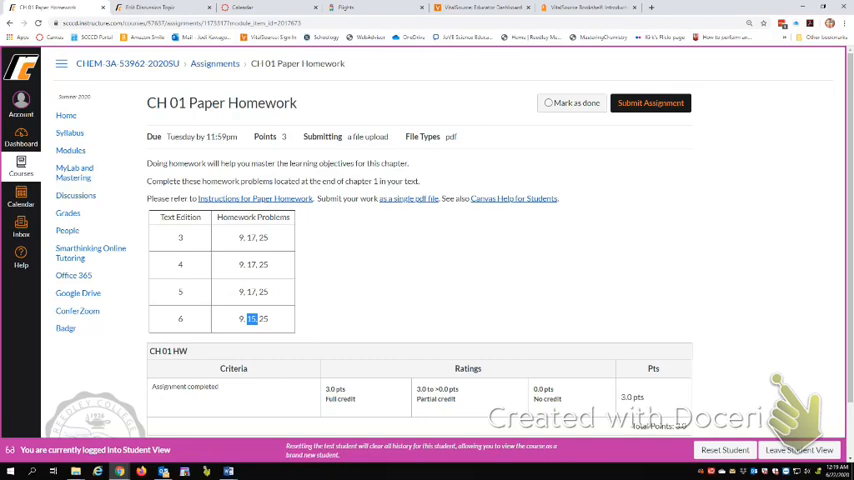
Submit the CH 01 Paper Homework with the chosen PDF file attached
click(672, 104)
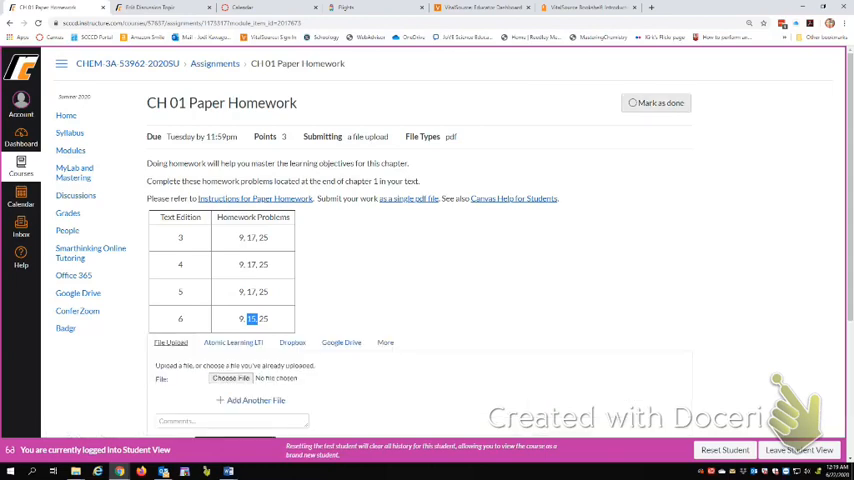
scroll(down, 3)
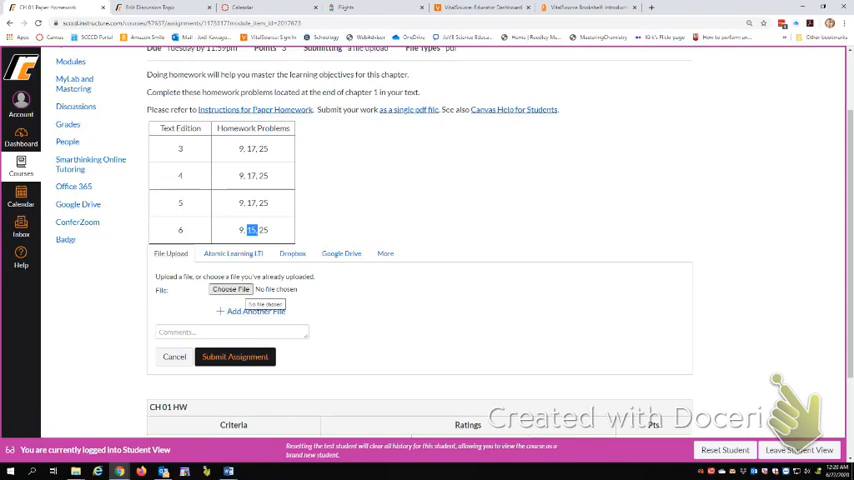
click(230, 288)
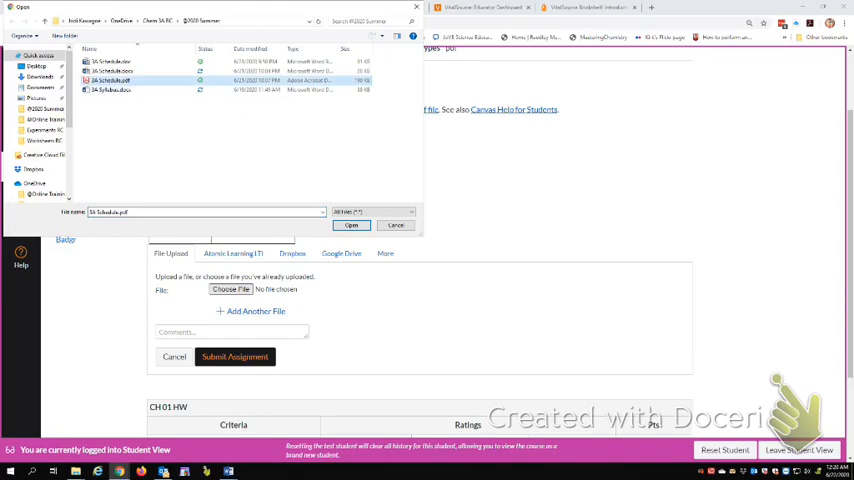
click(352, 224)
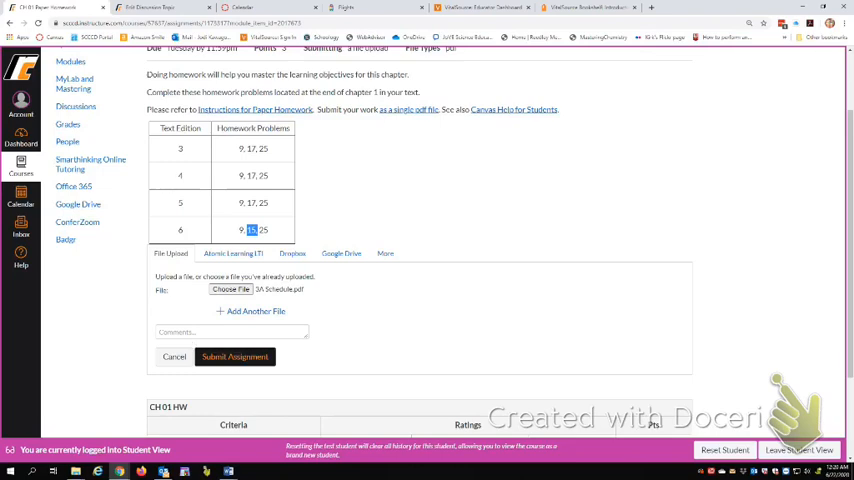
click(234, 356)
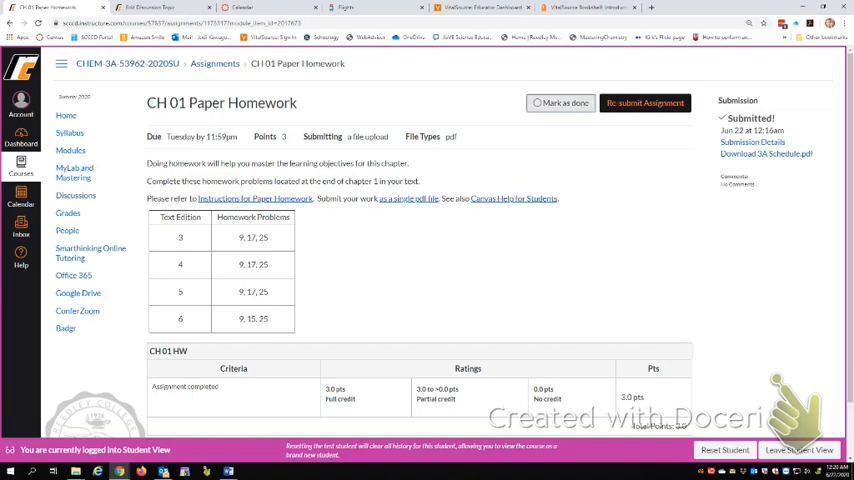
Review the Submitted status and move on to the Review Chapter 1 page
scroll(down, 3)
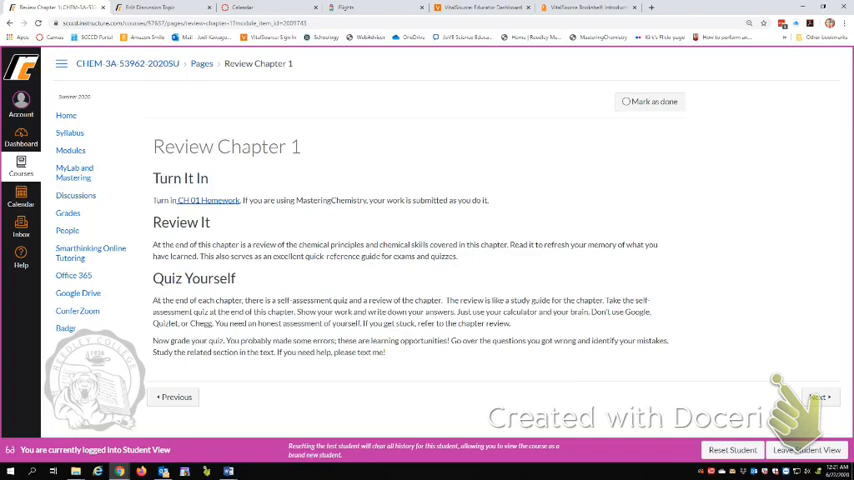
Highlight the Quiz Yourself heading and a phrase in its paragraph, then advance to Preview Chapter 2
double_click(172, 278)
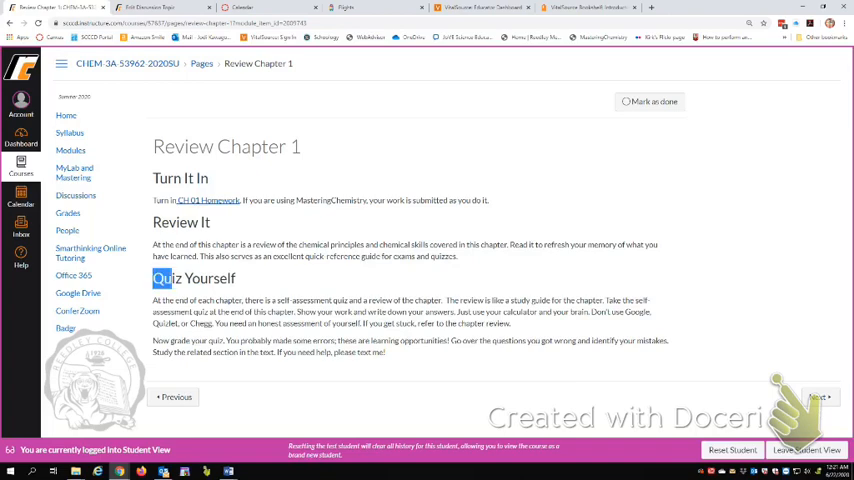
double_click(192, 278)
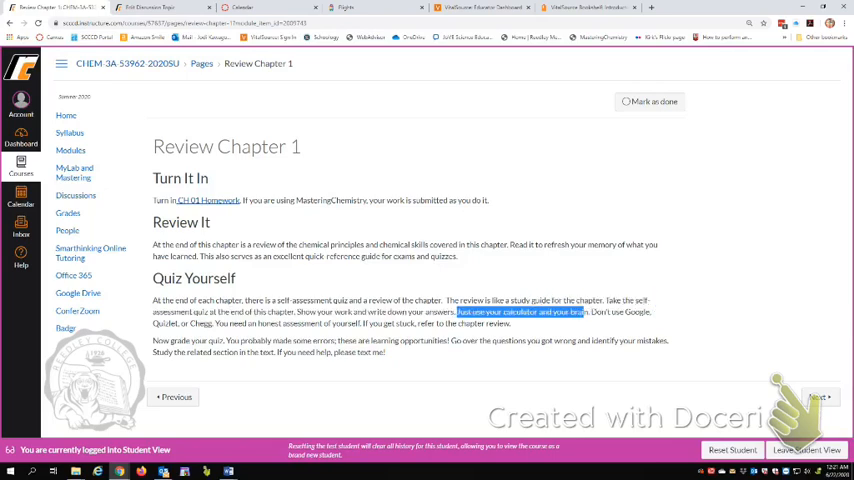
click(592, 312)
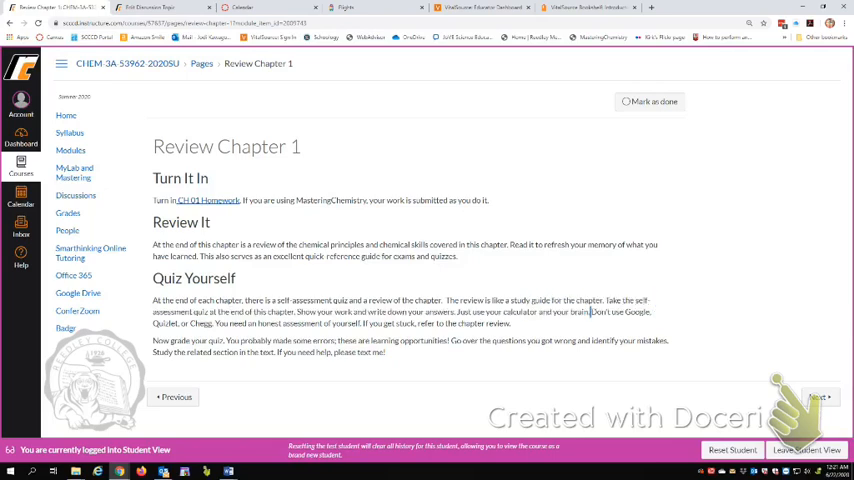
drag(596, 312, 210, 324)
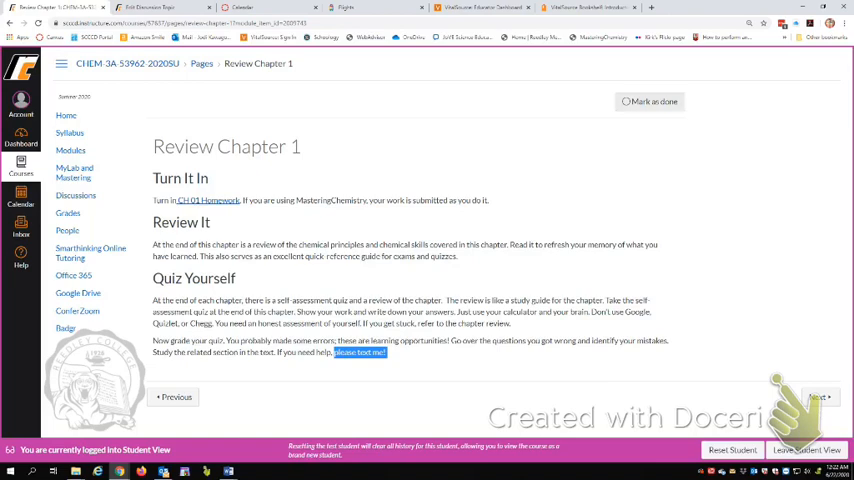
click(652, 104)
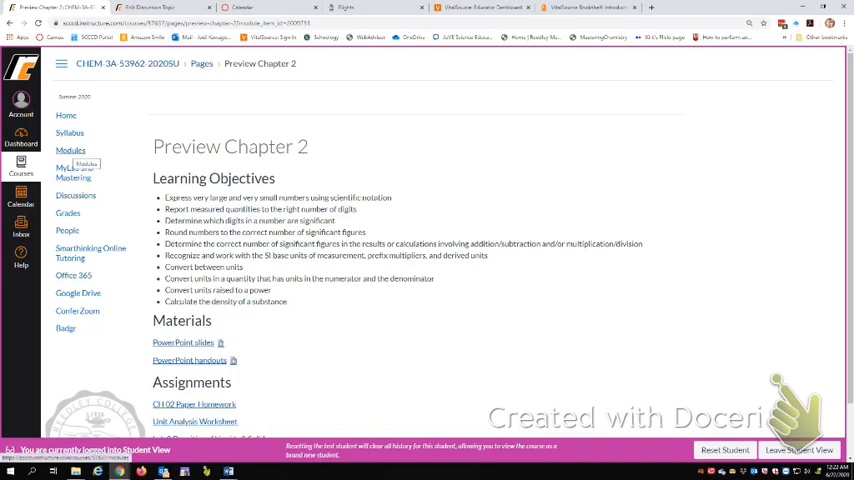
Show the Chem 3A Modules list with the Course Information module collapsed
click(70, 150)
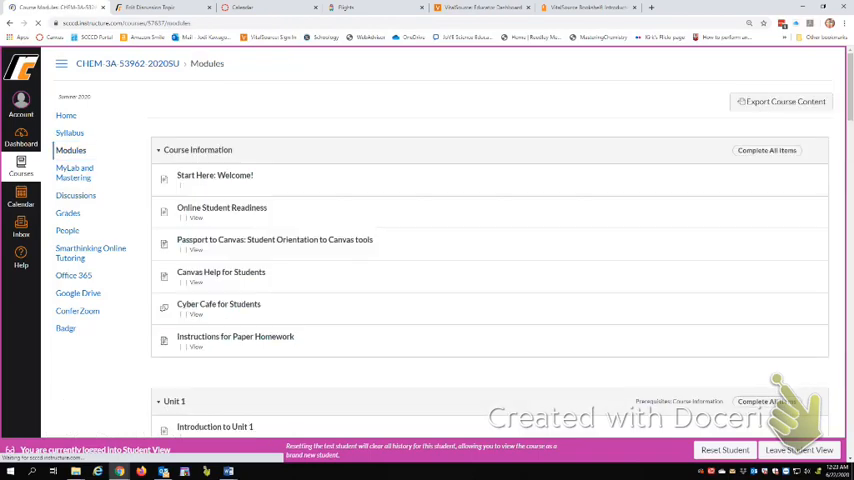
scroll(down, 3)
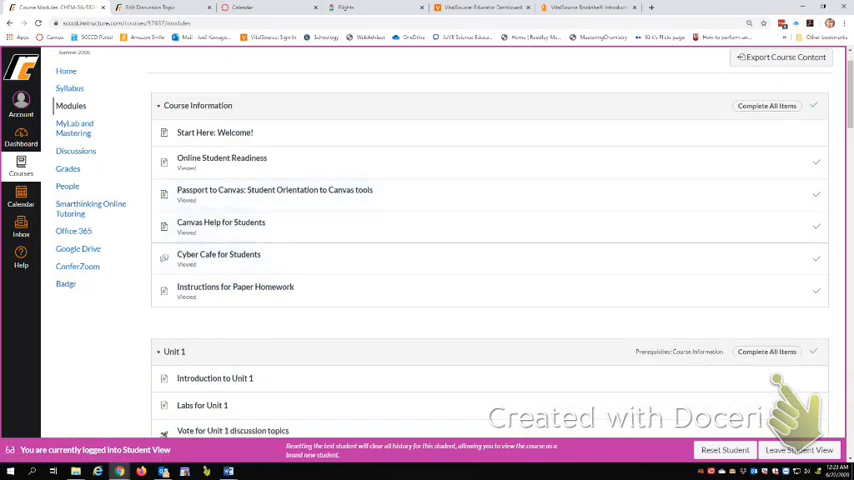
click(160, 104)
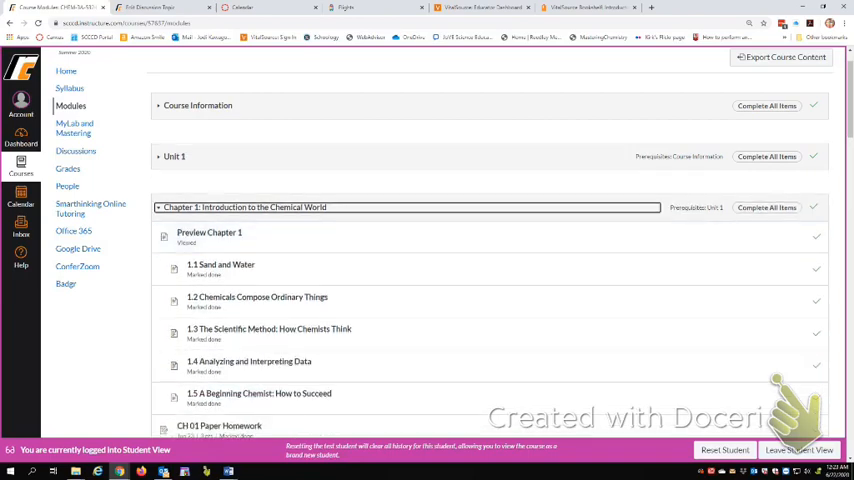
Reach Chapter 2 in the modules and view the Lab 3 Densities of Liquids and Solids assignment
scroll(down, 3)
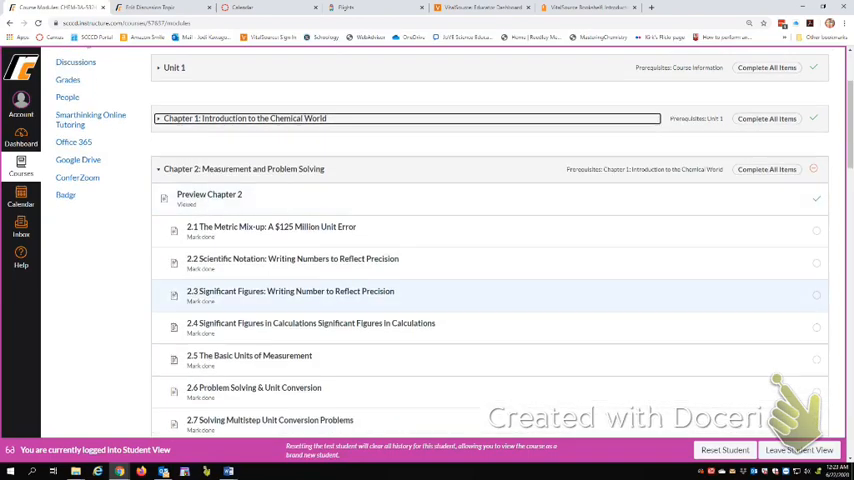
scroll(down, 3)
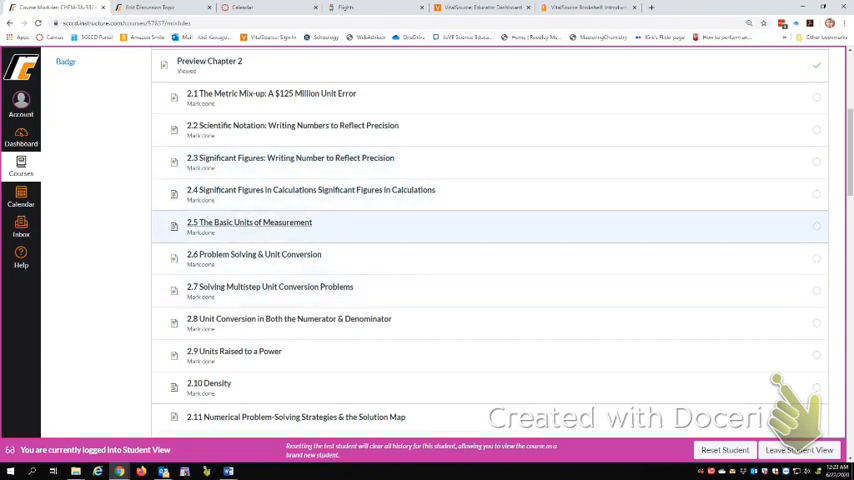
scroll(down, 3)
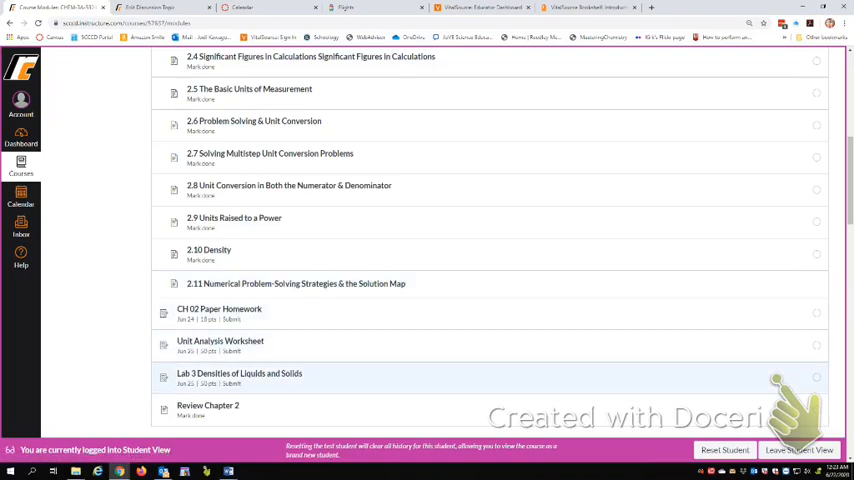
mouse_move(234, 374)
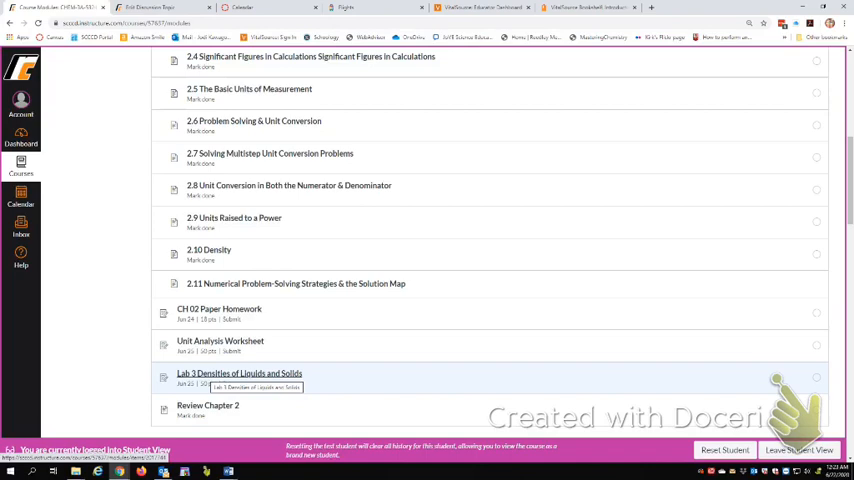
click(236, 374)
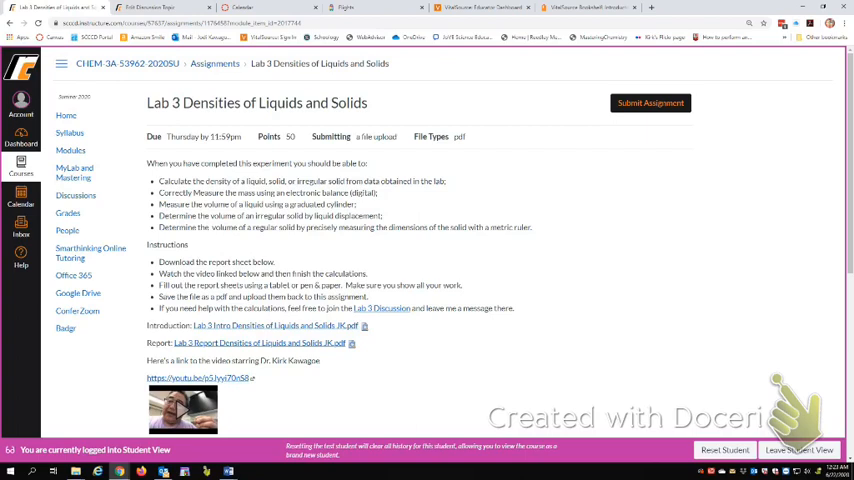
scroll(down, 3)
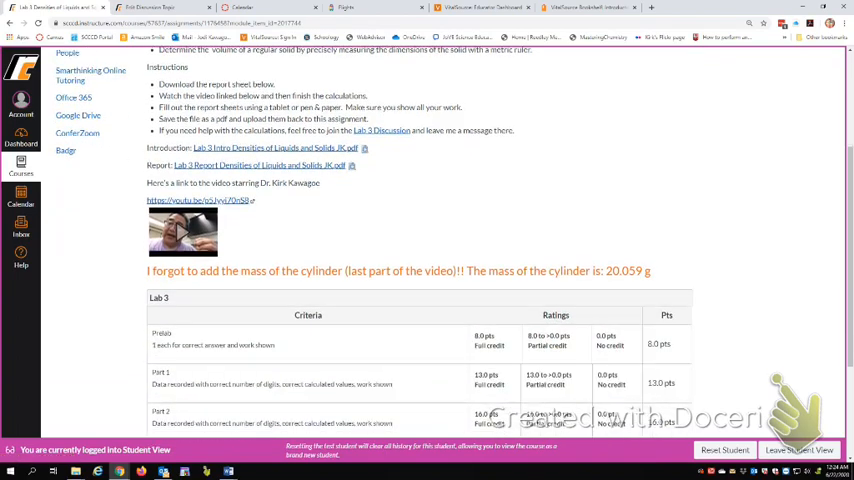
scroll(down, 3)
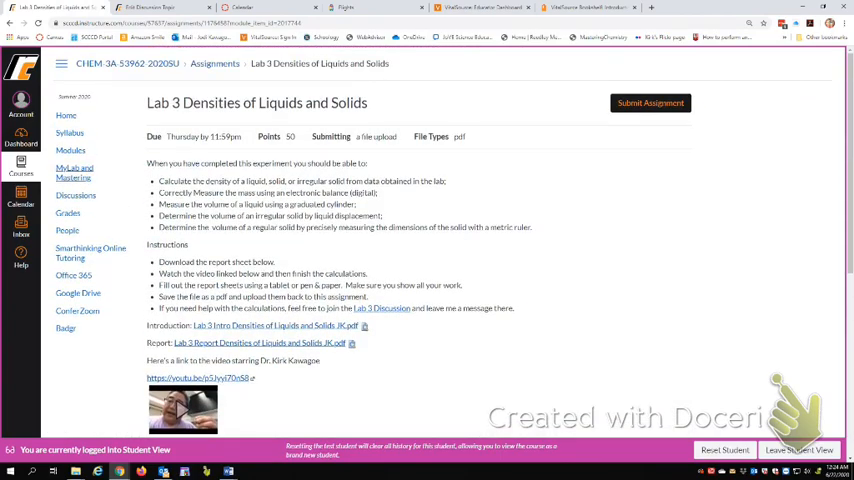
Return to the Modules list and scroll through the Chapter 2 and Chapter 3 items and back up
click(72, 150)
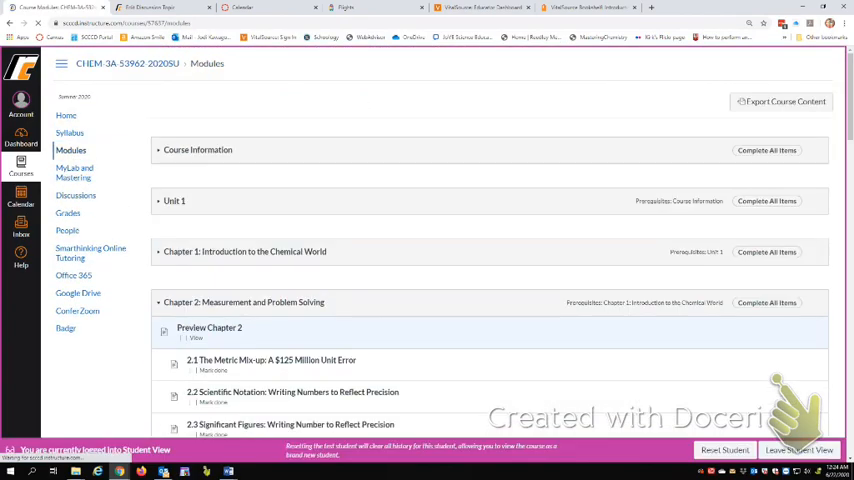
scroll(down, 3)
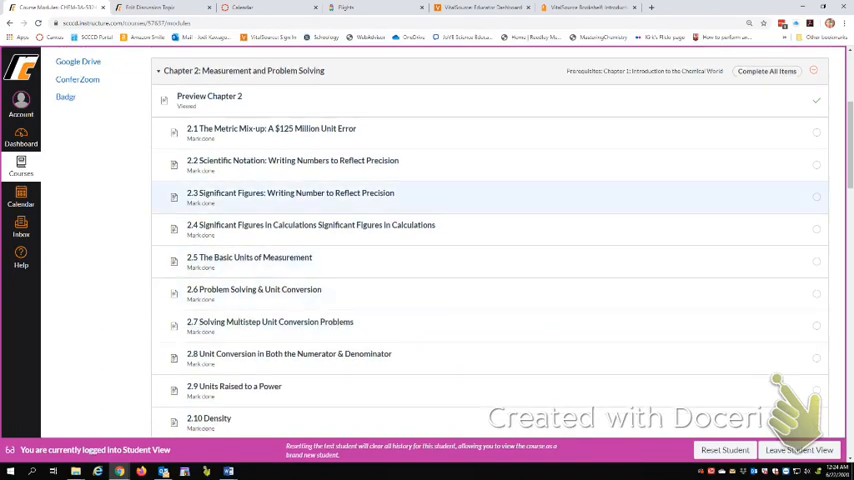
scroll(down, 3)
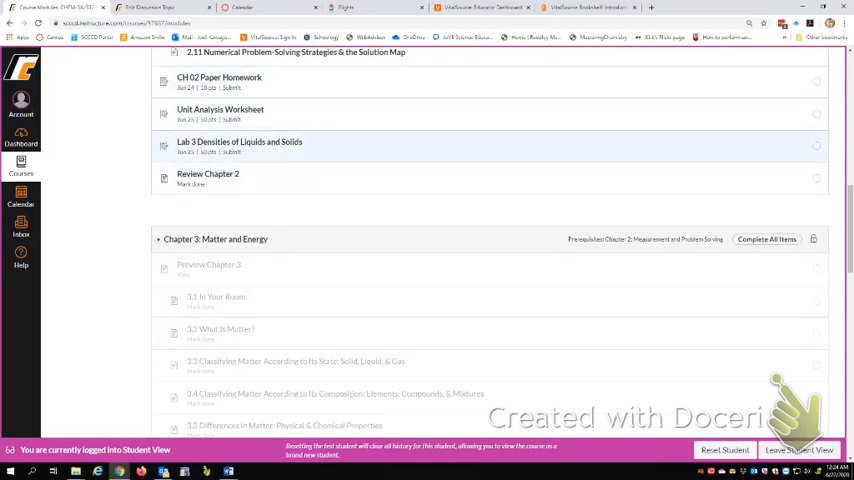
scroll(up, 3)
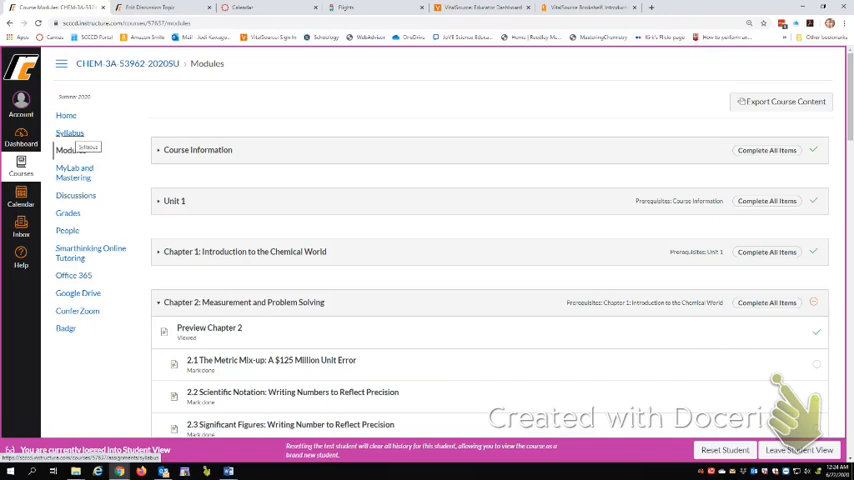
View the Chem 3A Course Syllabus and read down past Attendance and Drop Dates to Exams
click(70, 132)
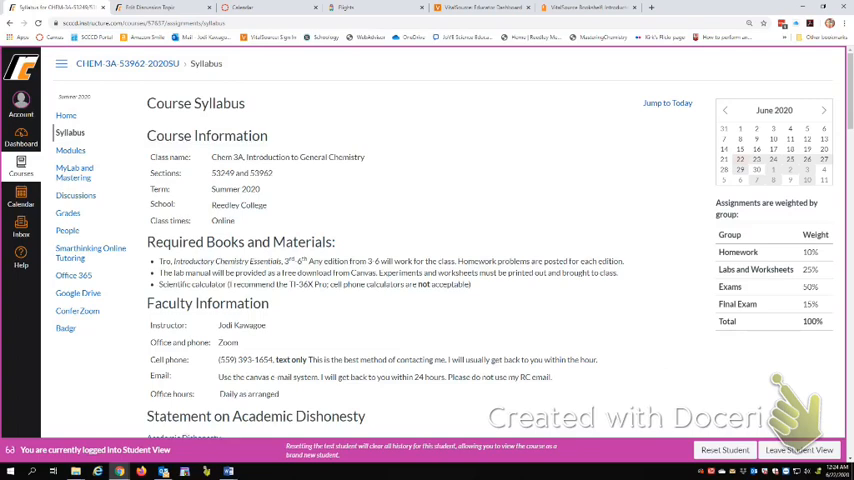
scroll(down, 3)
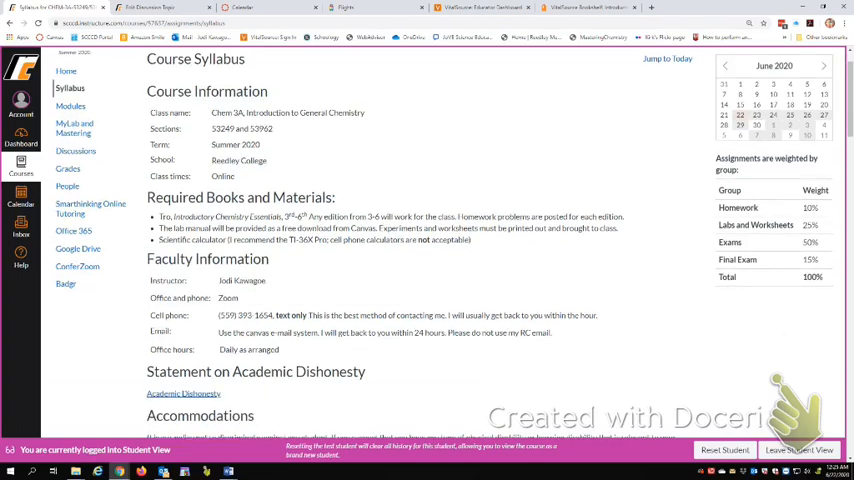
scroll(down, 3)
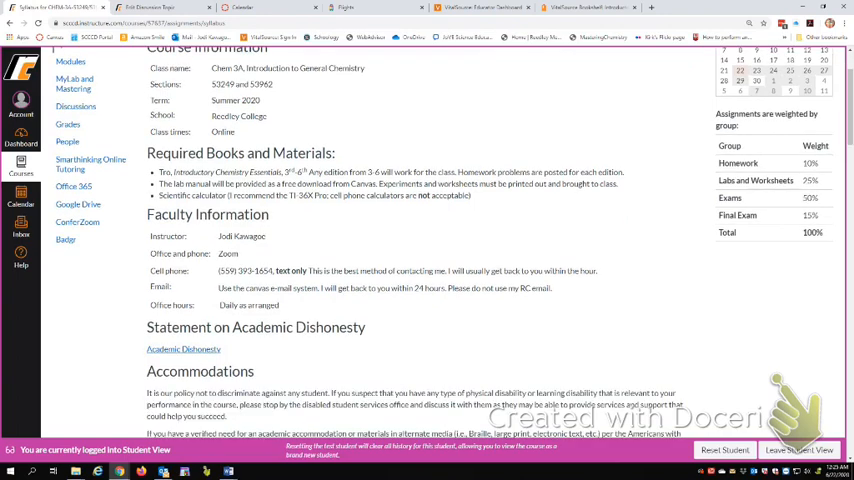
scroll(down, 3)
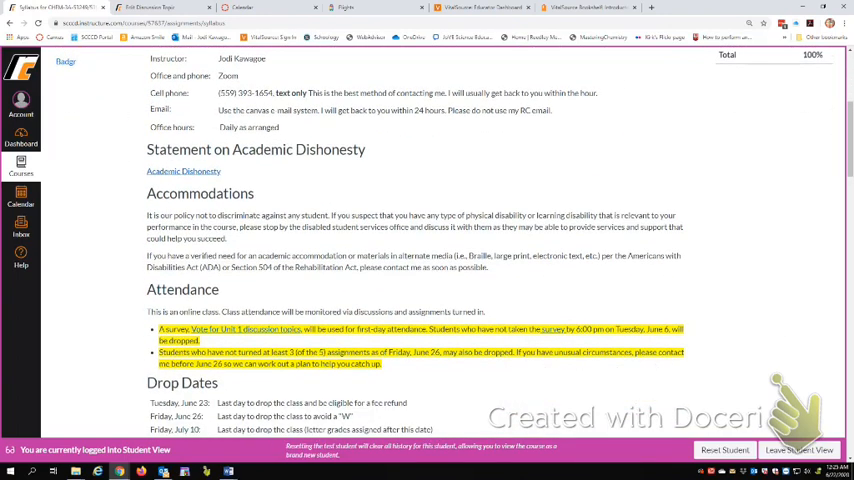
scroll(down, 3)
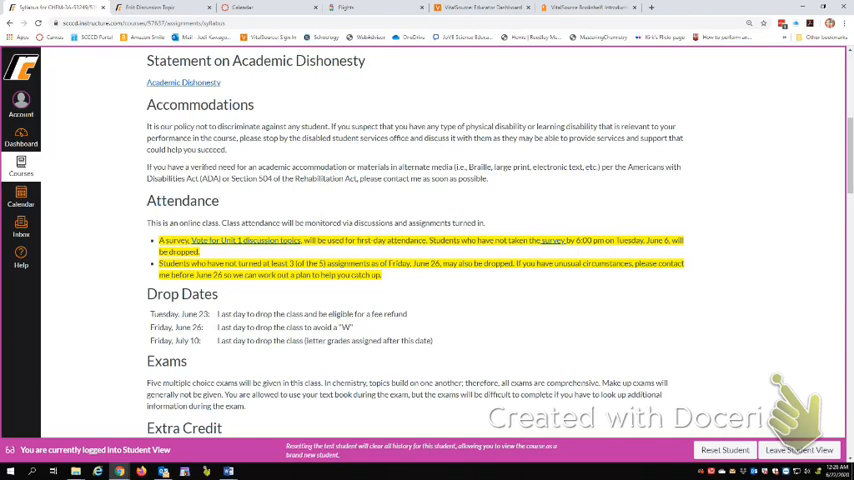
scroll(down, 3)
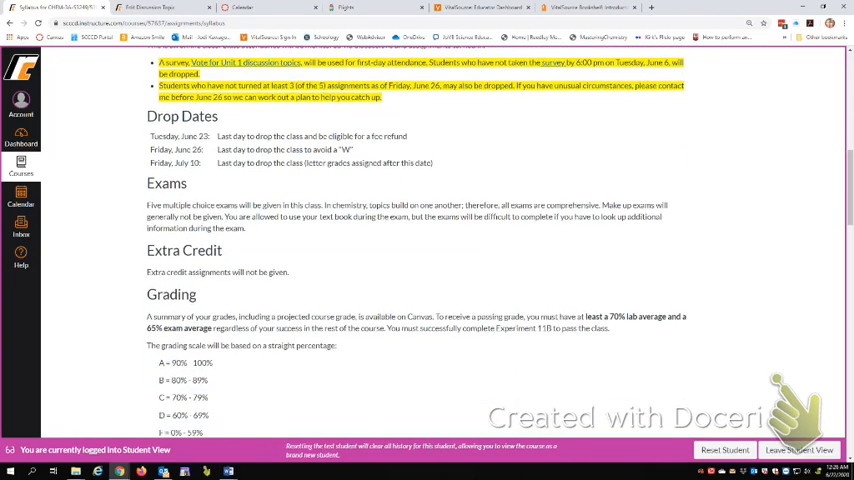
scroll(down, 3)
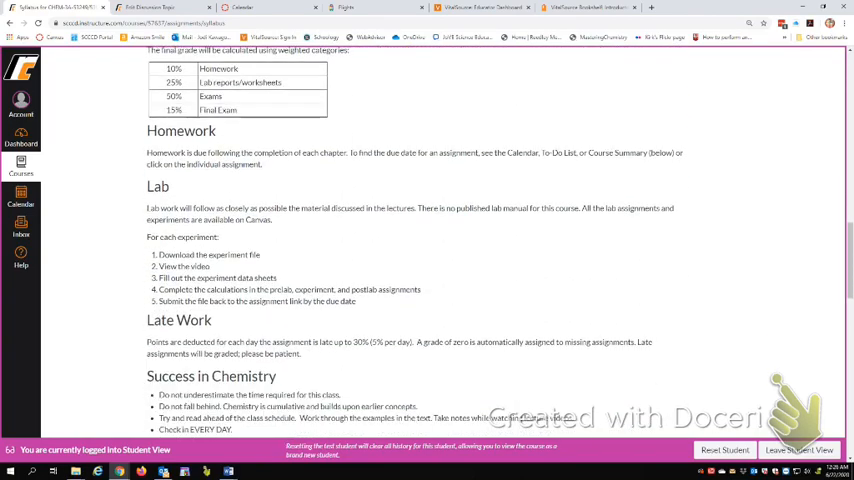
scroll(down, 3)
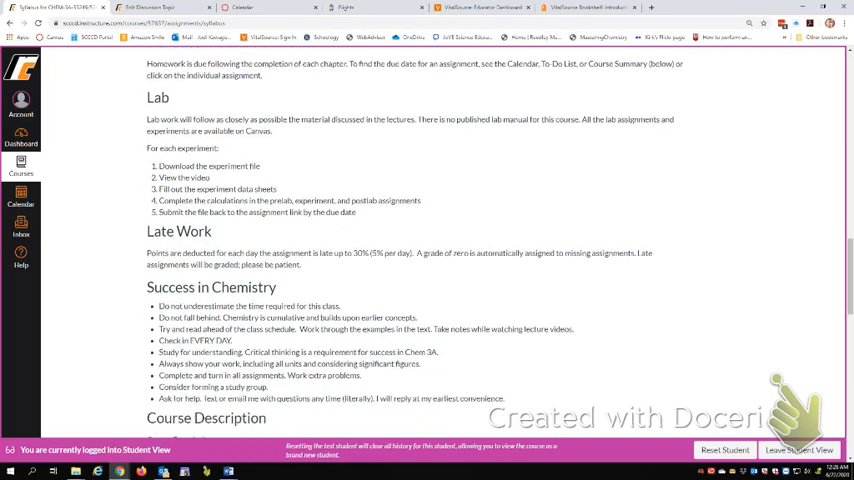
scroll(down, 3)
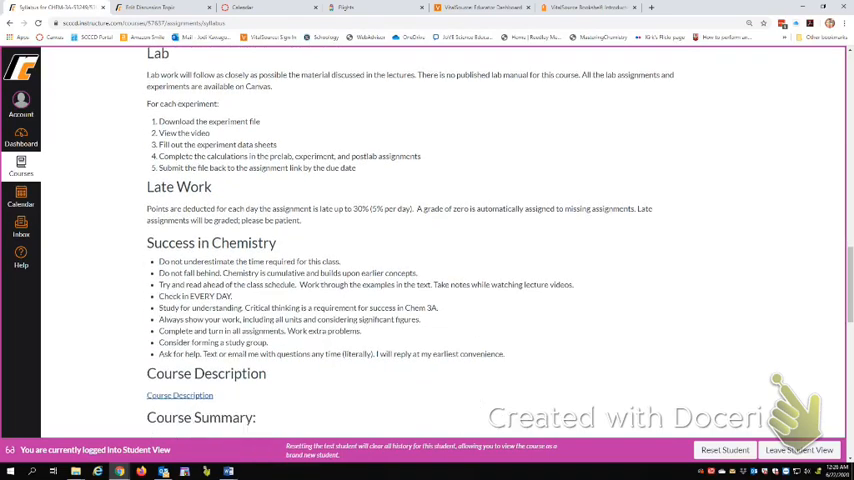
scroll(down, 3)
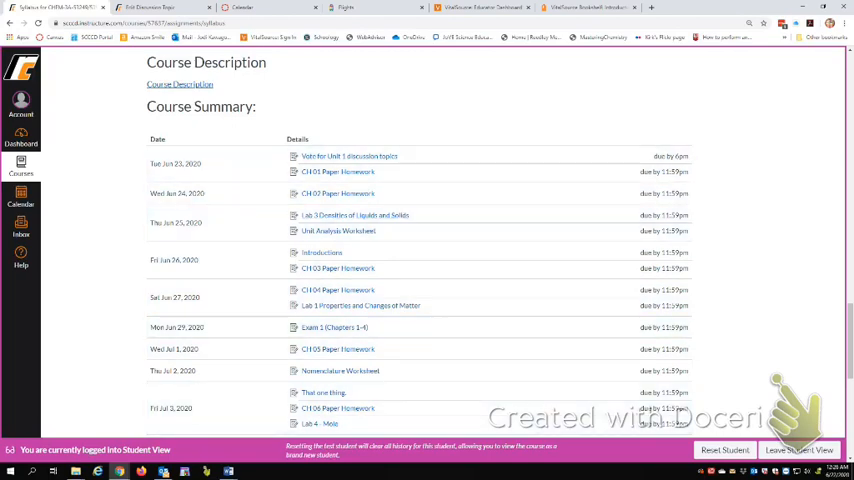
scroll(down, 3)
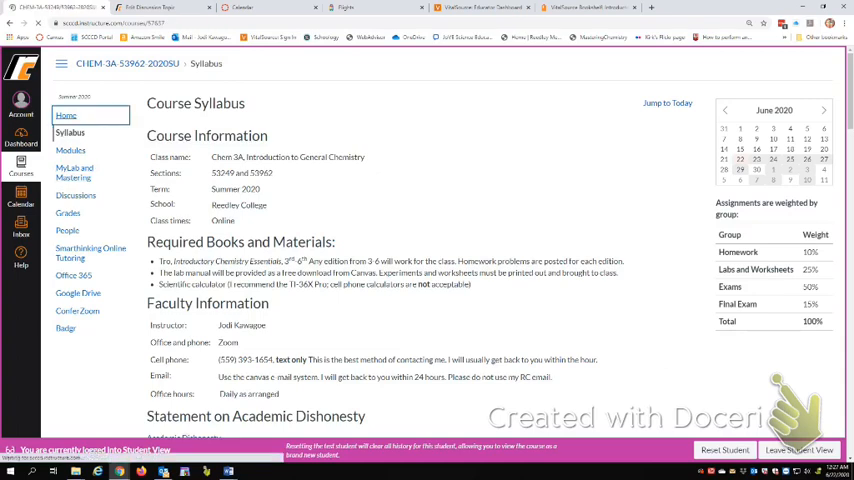
Go to the Chem 3A home page and then view its Course Road Map page
click(66, 114)
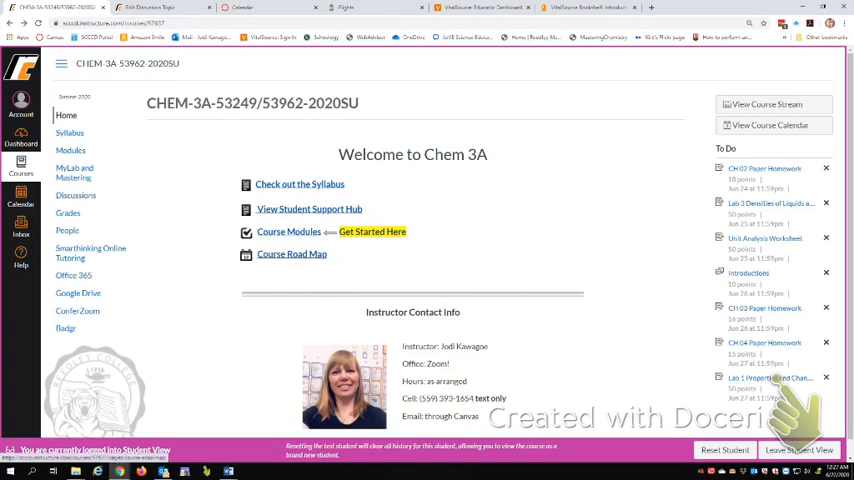
click(296, 252)
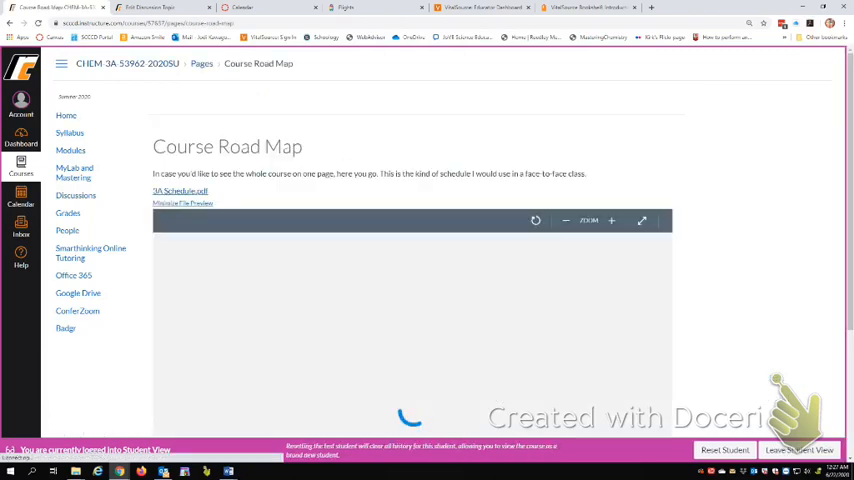